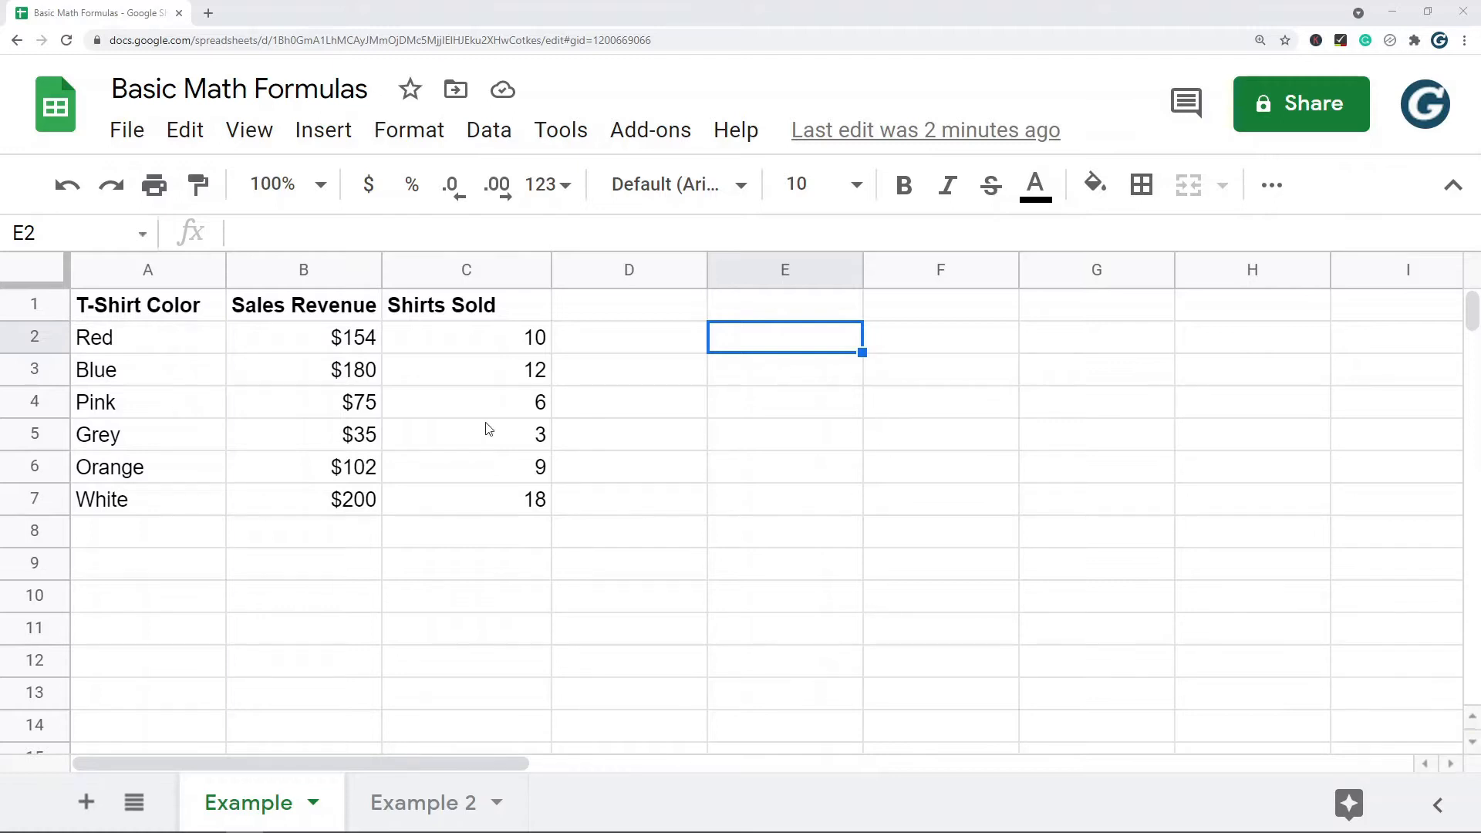
pyautogui.moveTo(991, 488)
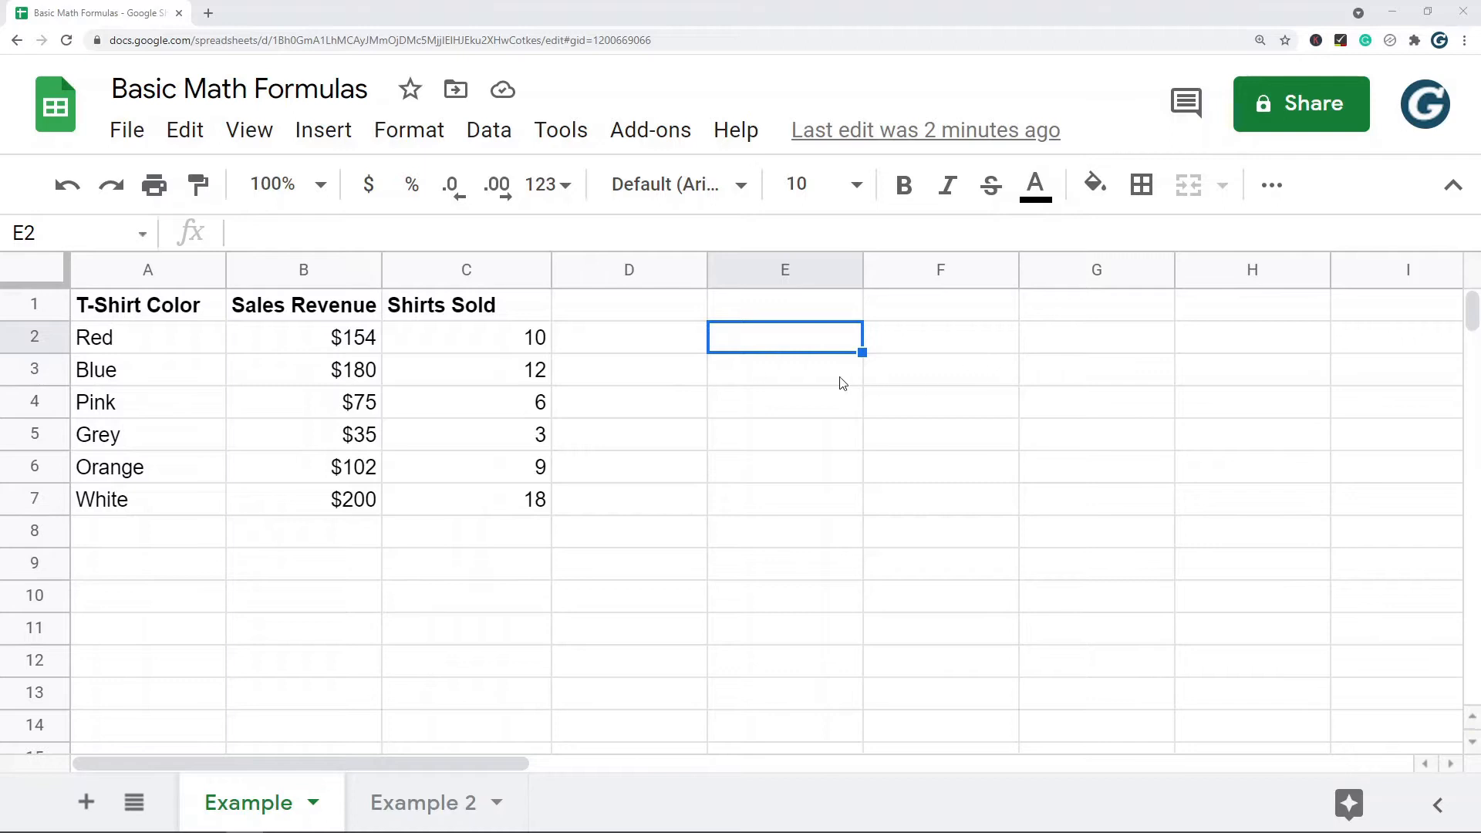
pyautogui.moveTo(798, 349)
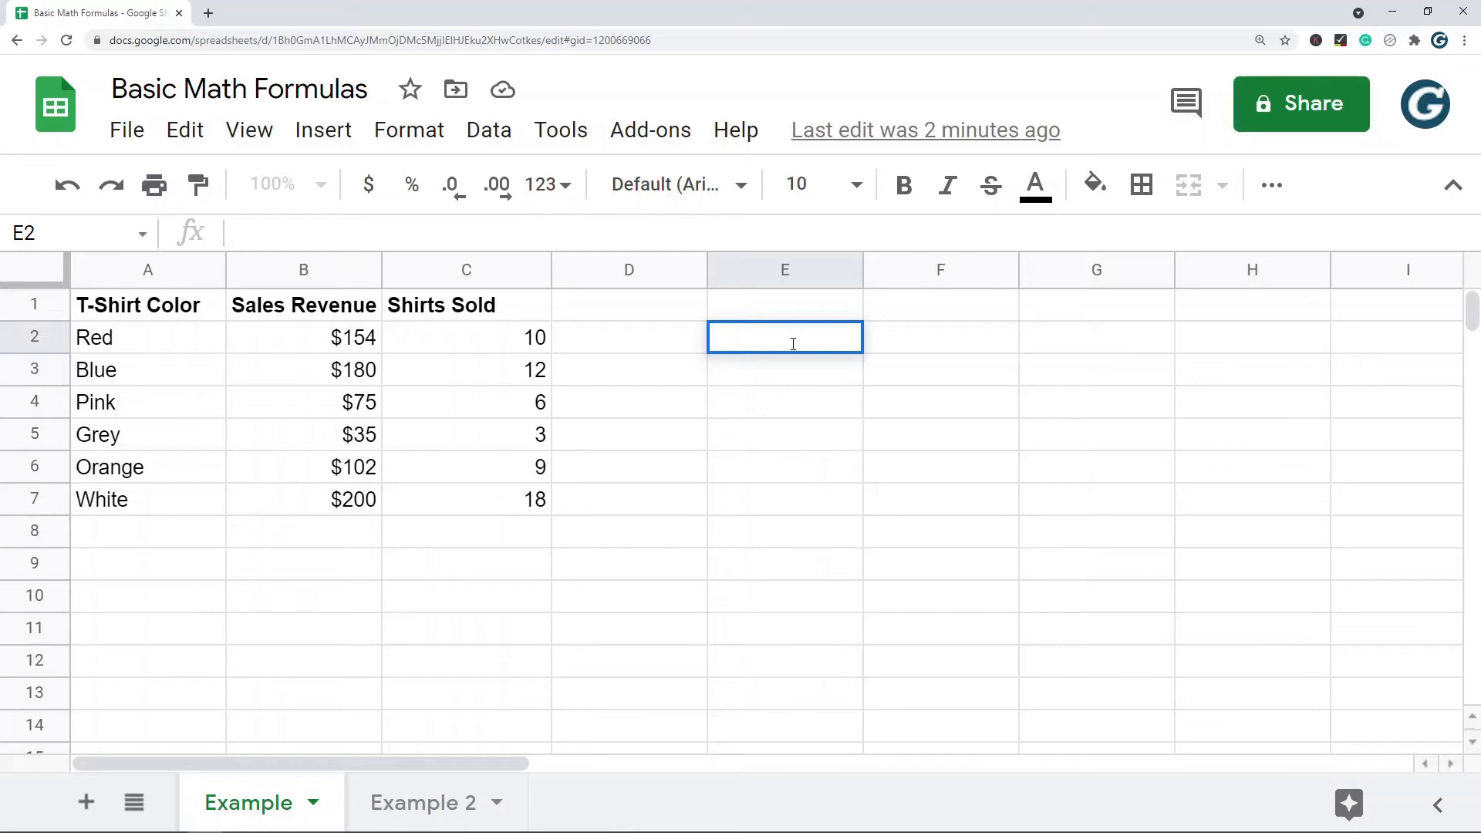
# Step: Enter =B2+B3+B4 in E2 to add the Red, Blue and Pink revenues ($409)
pyautogui.write('=B2')
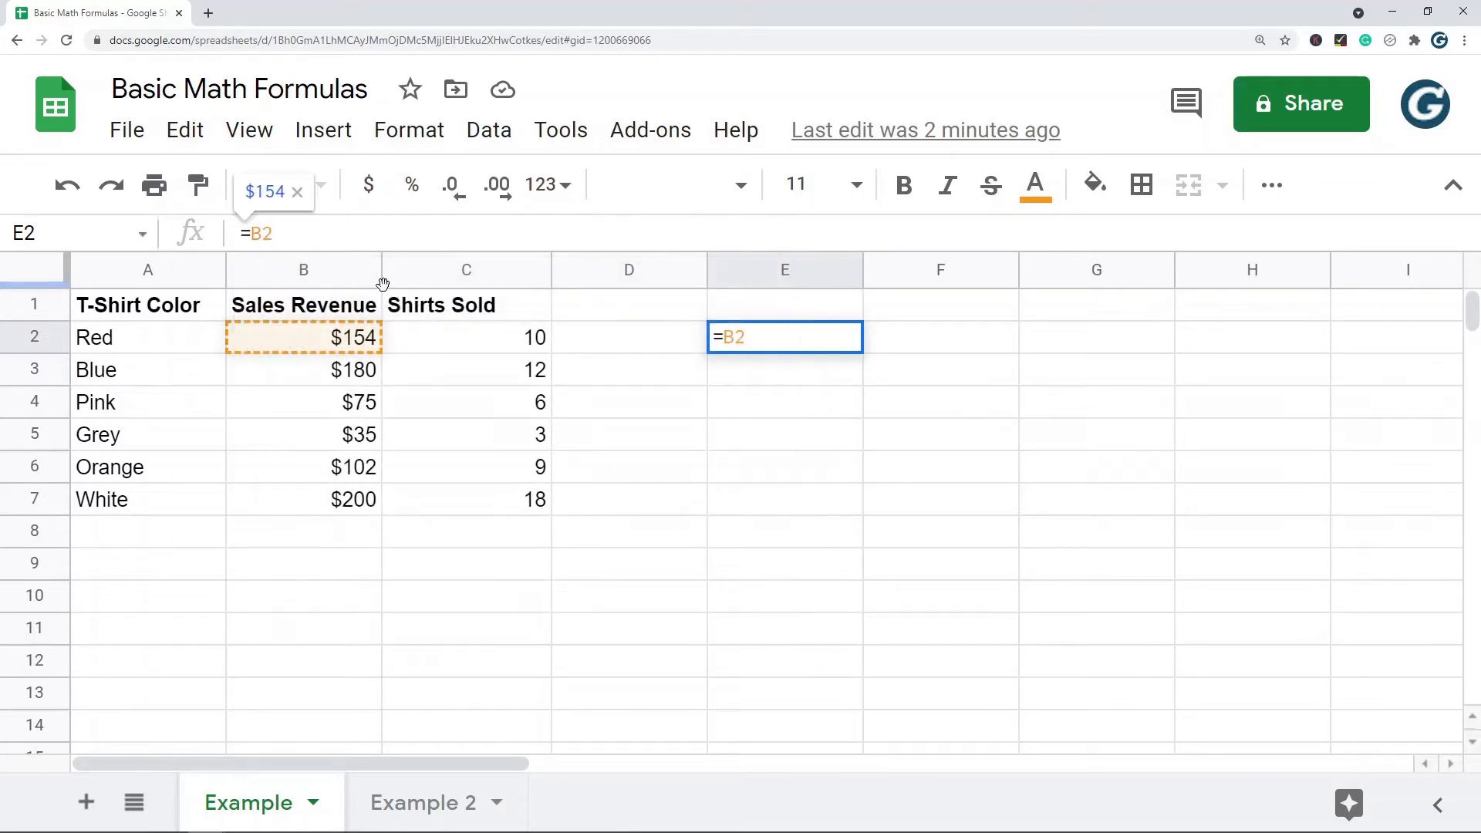
pyautogui.write('+B3')
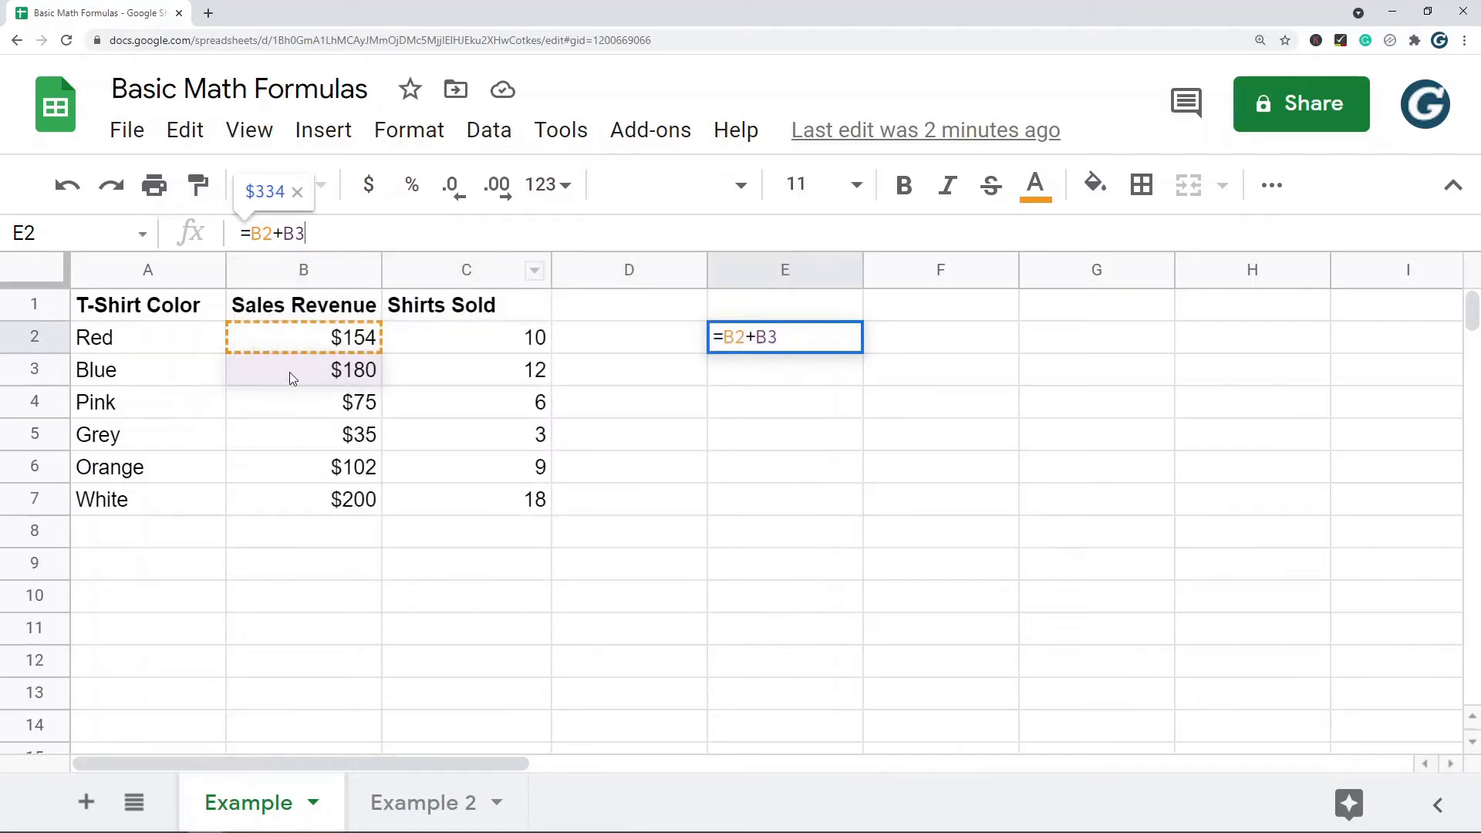
pyautogui.press('enter')
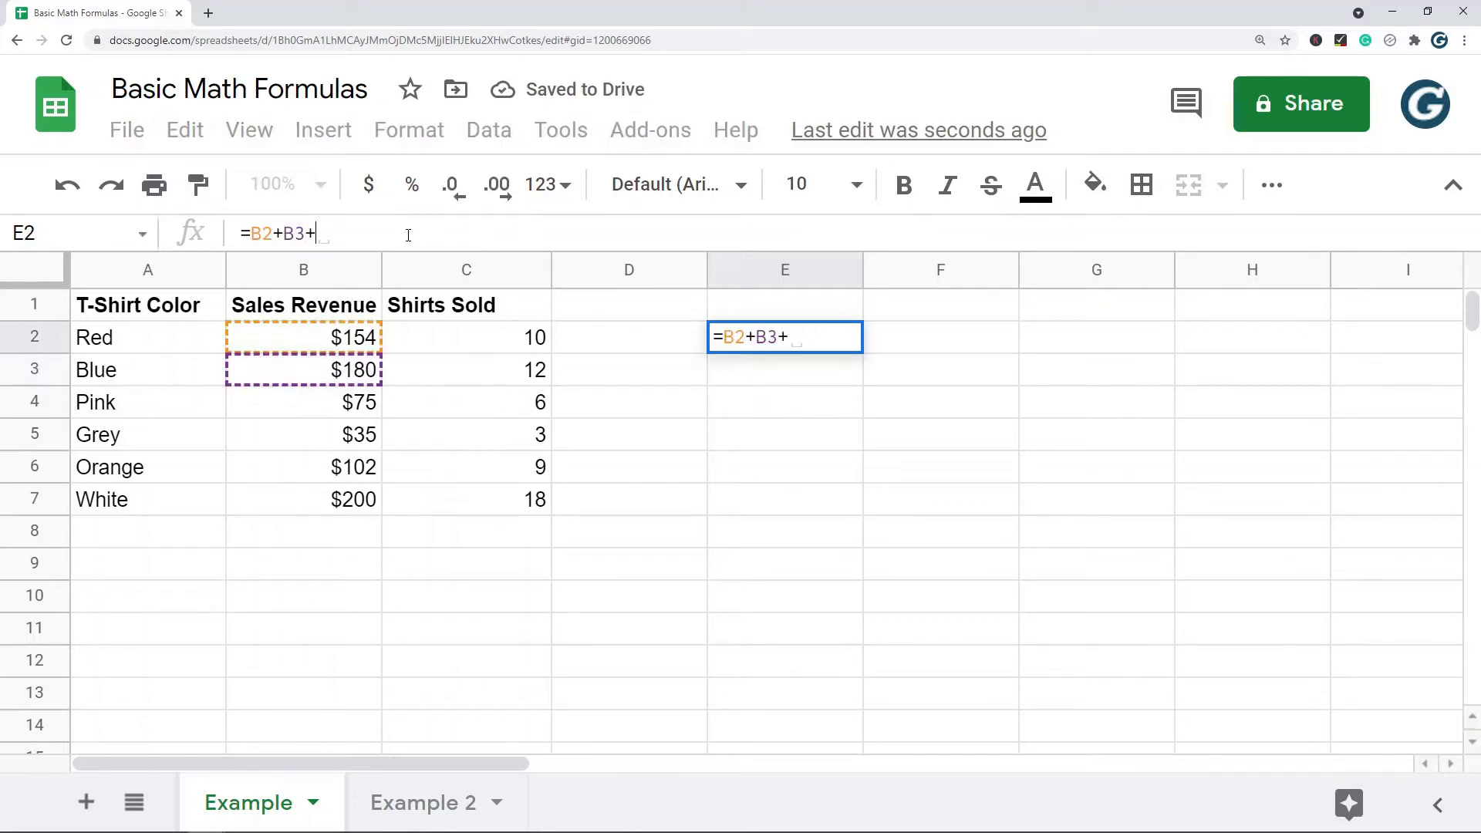
pyautogui.click(302, 401)
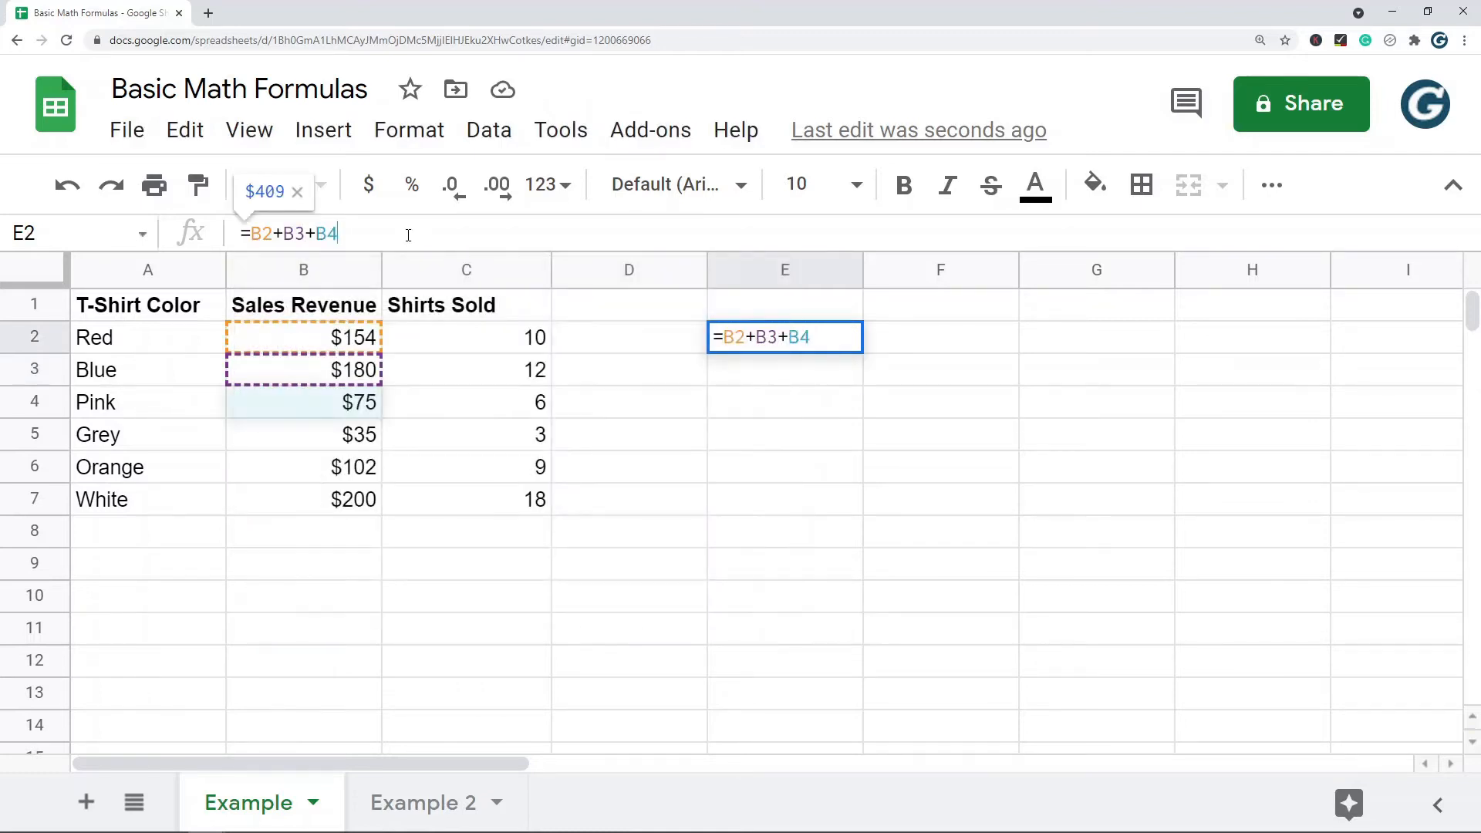
pyautogui.press('enter')
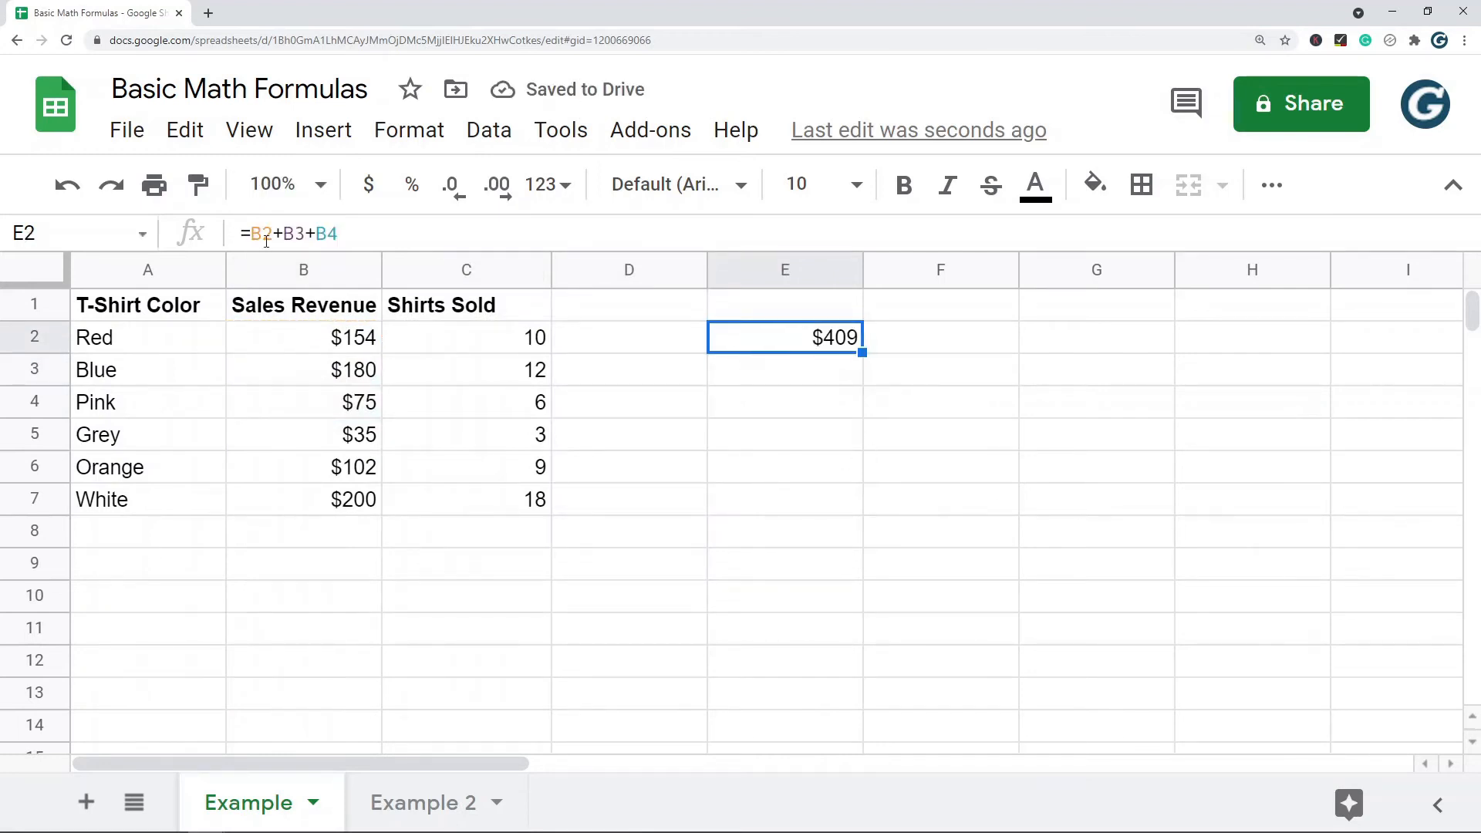
pyautogui.moveTo(894, 430)
pyautogui.write('=')
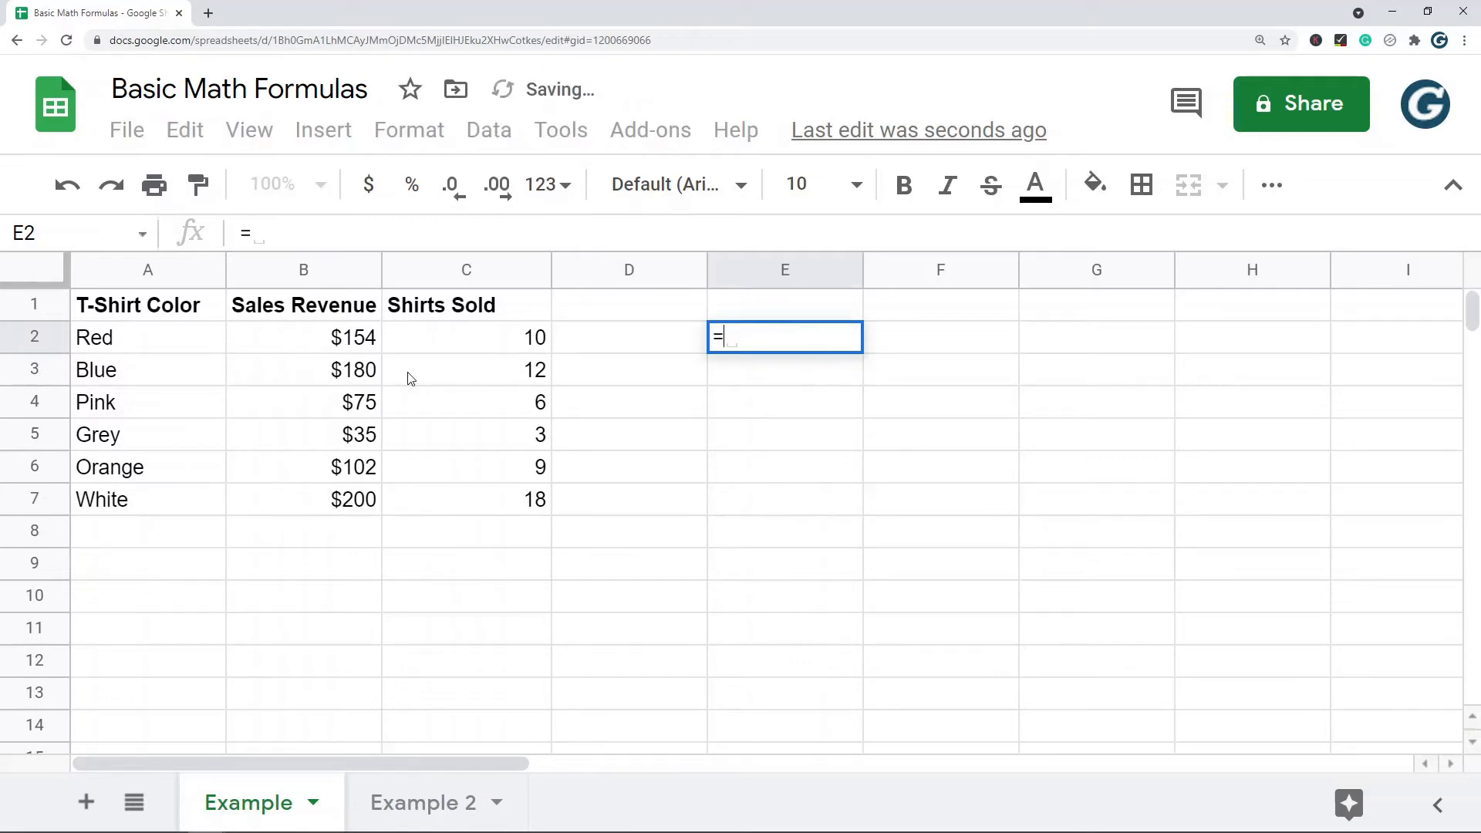
# Step: Review the =B2+B3+B4+B5 total of $444 in E2, then clear the formula
pyautogui.click(303, 337)
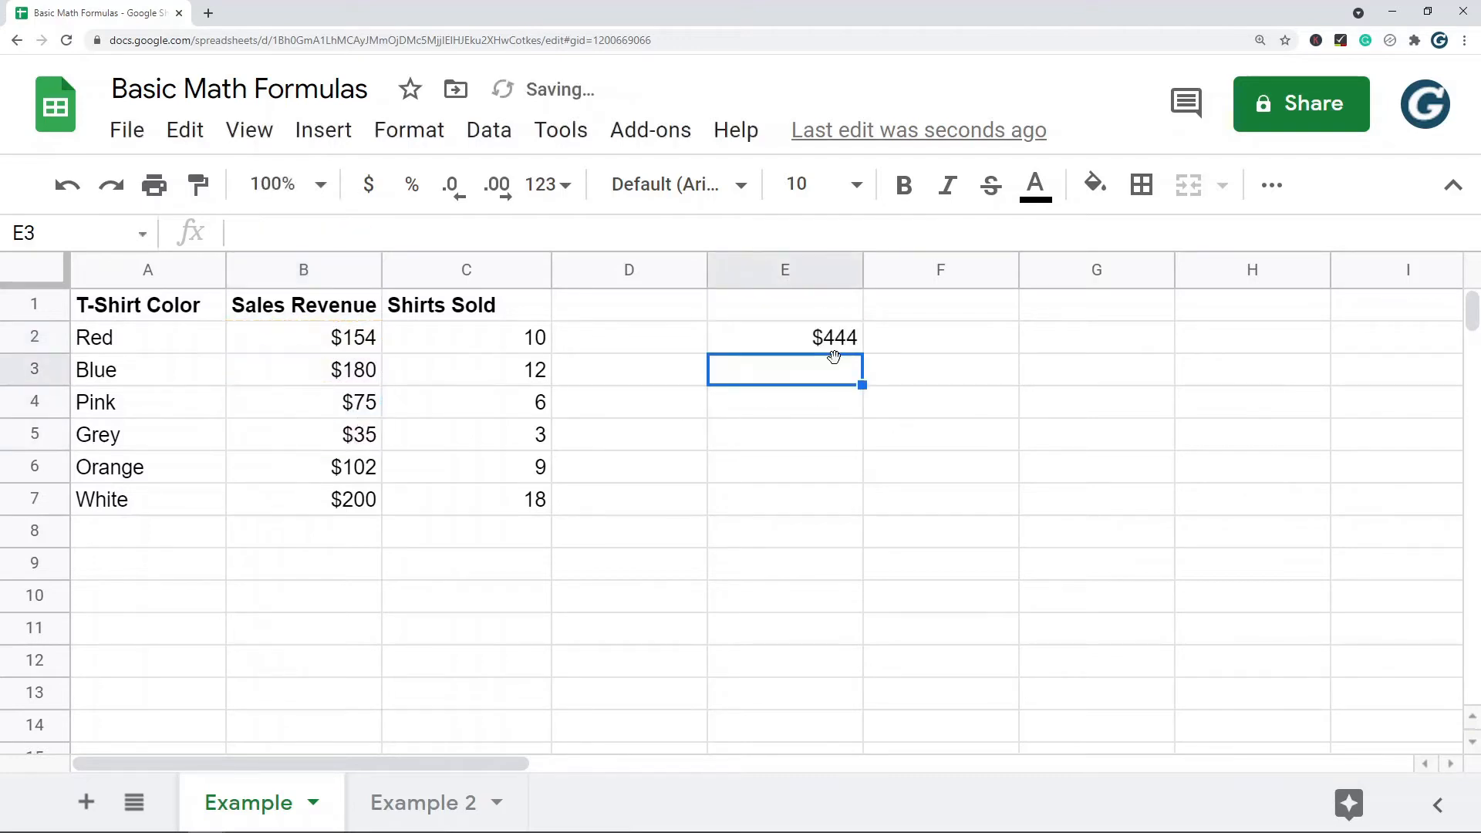
pyautogui.click(783, 337)
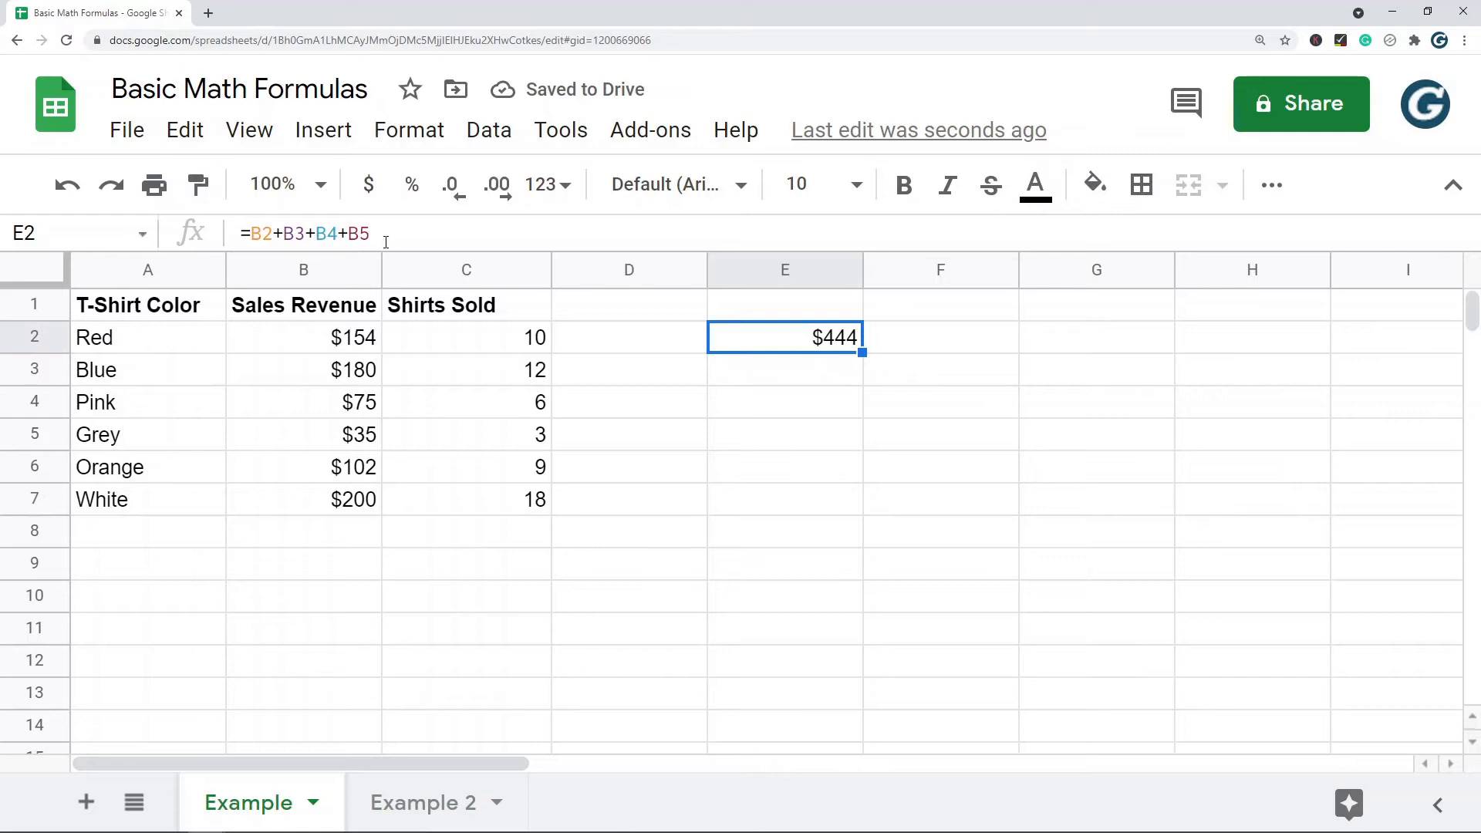
pyautogui.doubleClick(785, 337)
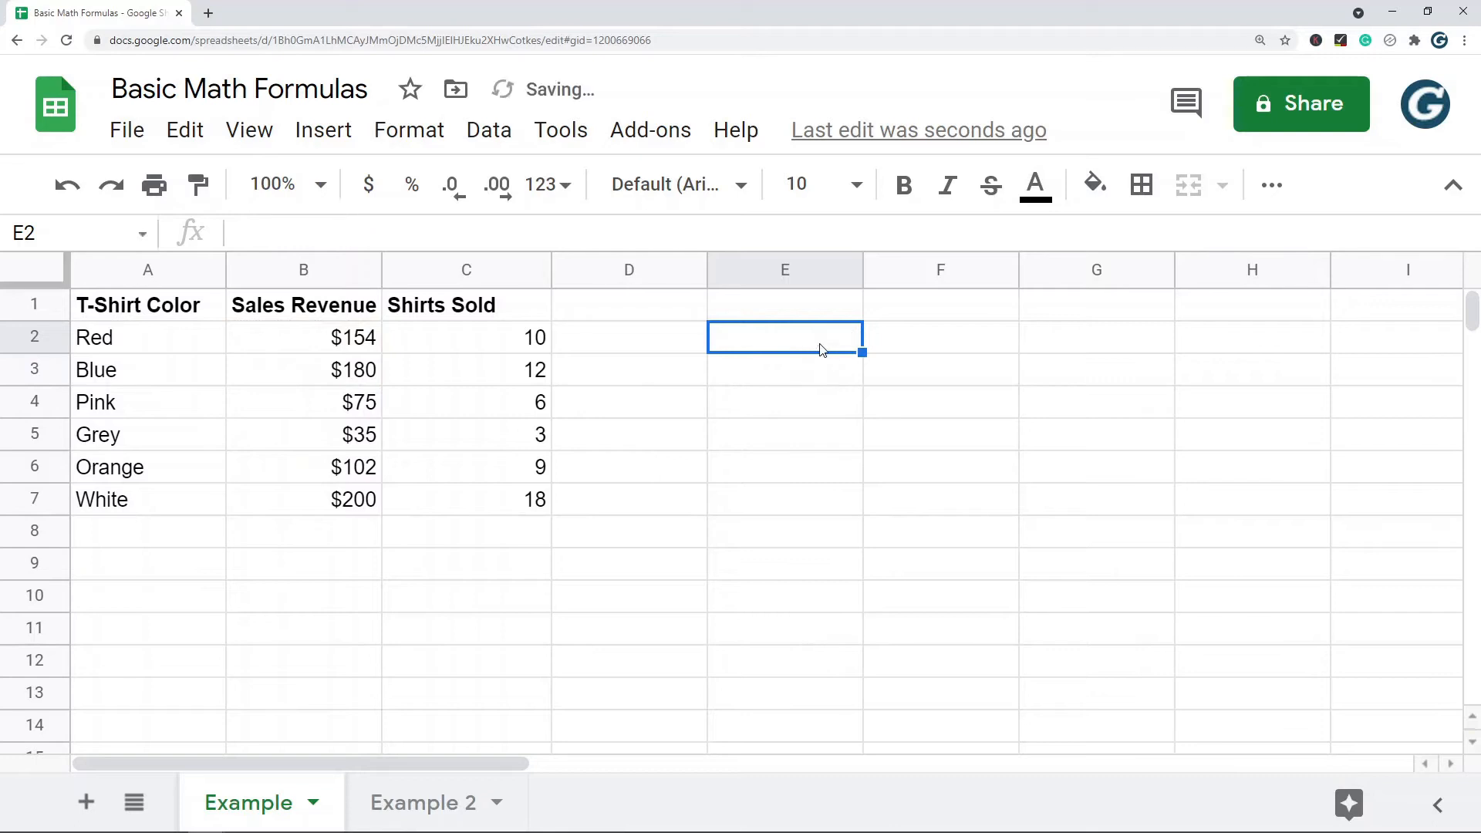
pyautogui.moveTo(323, 533)
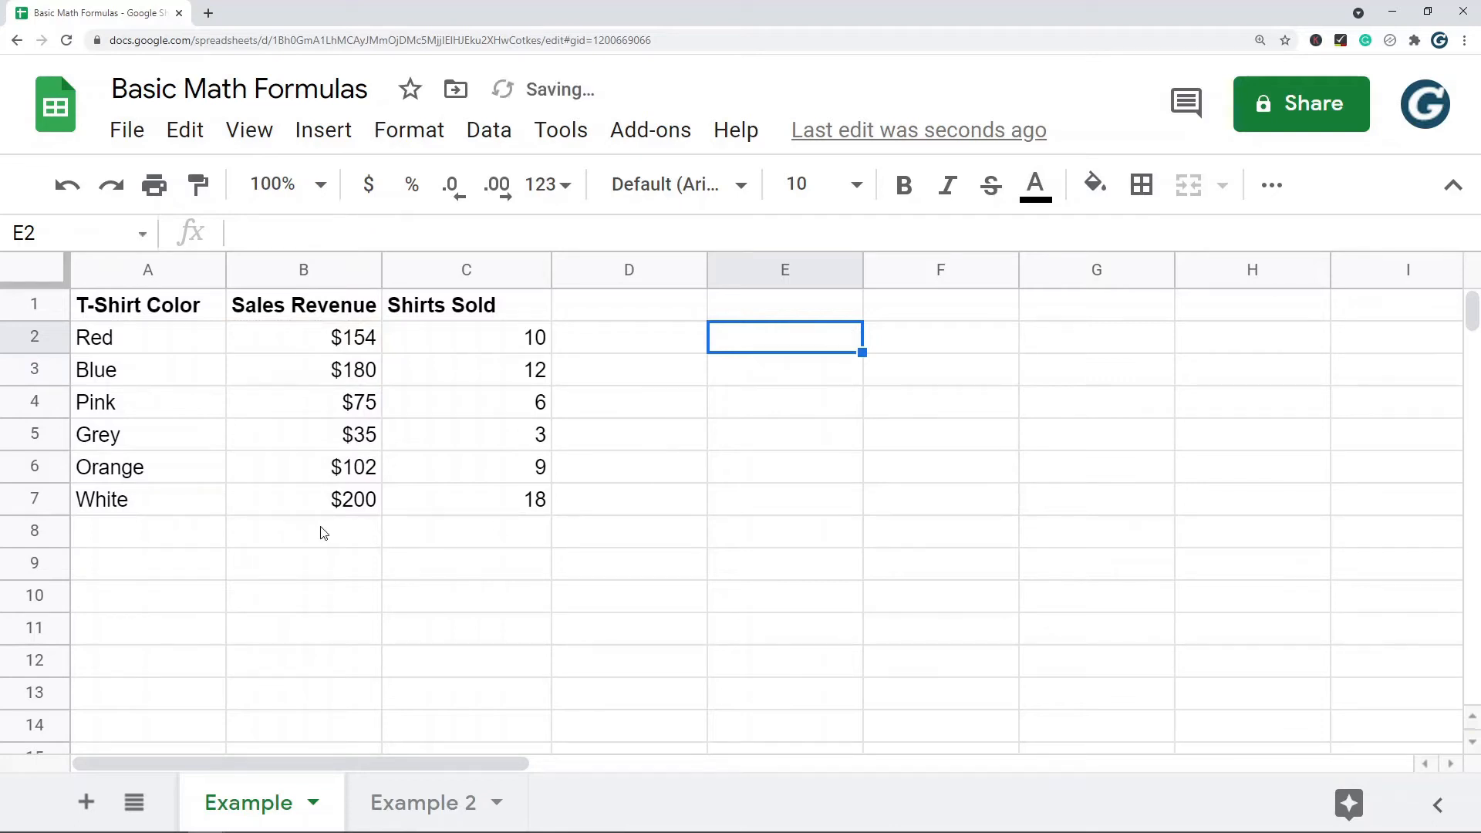
# Step: Enter a SUM(B2:B7) total below the revenue column, giving $746, and reopen it
pyautogui.click(302, 530)
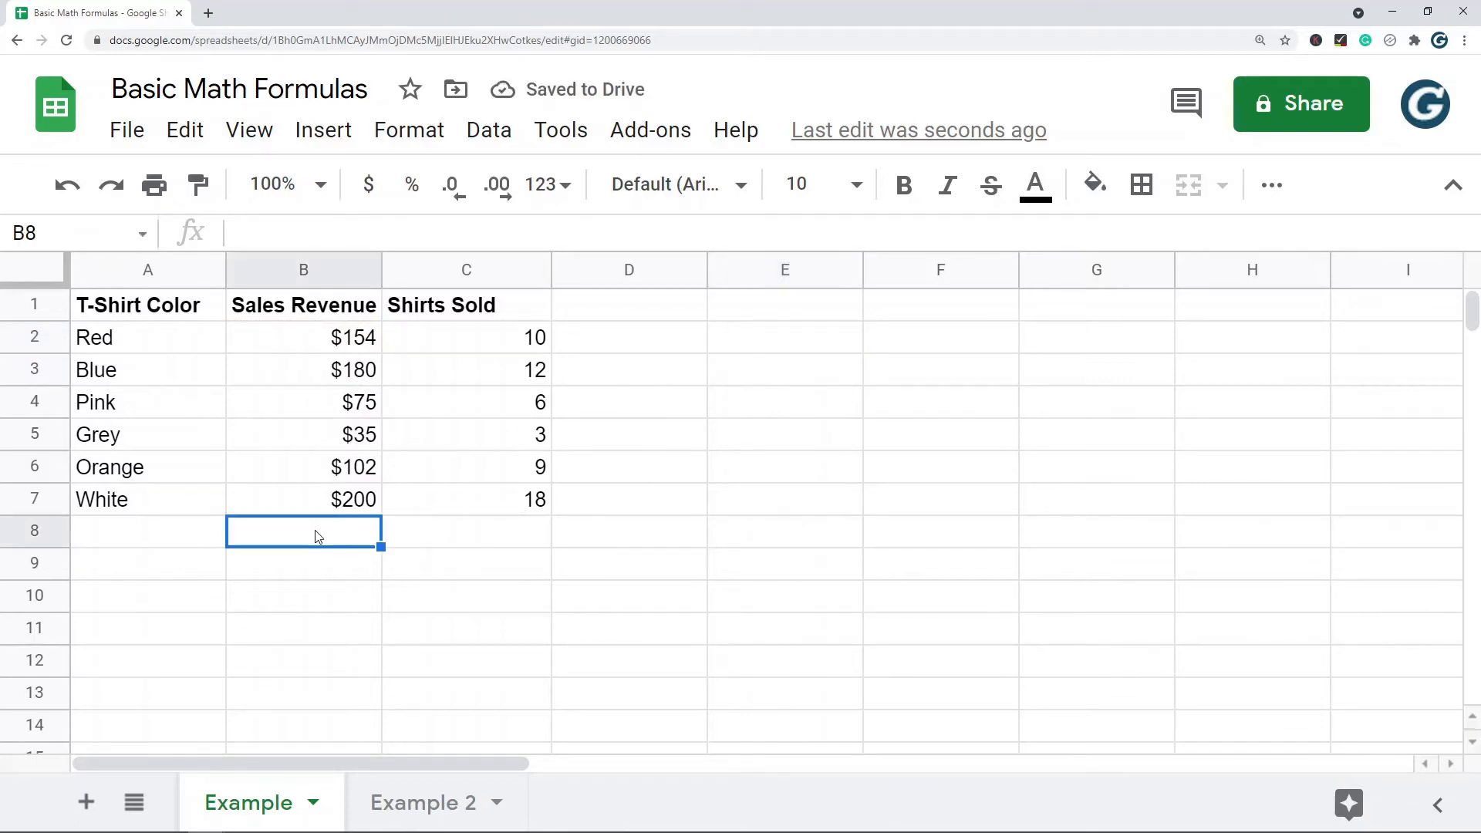
pyautogui.moveTo(371, 529)
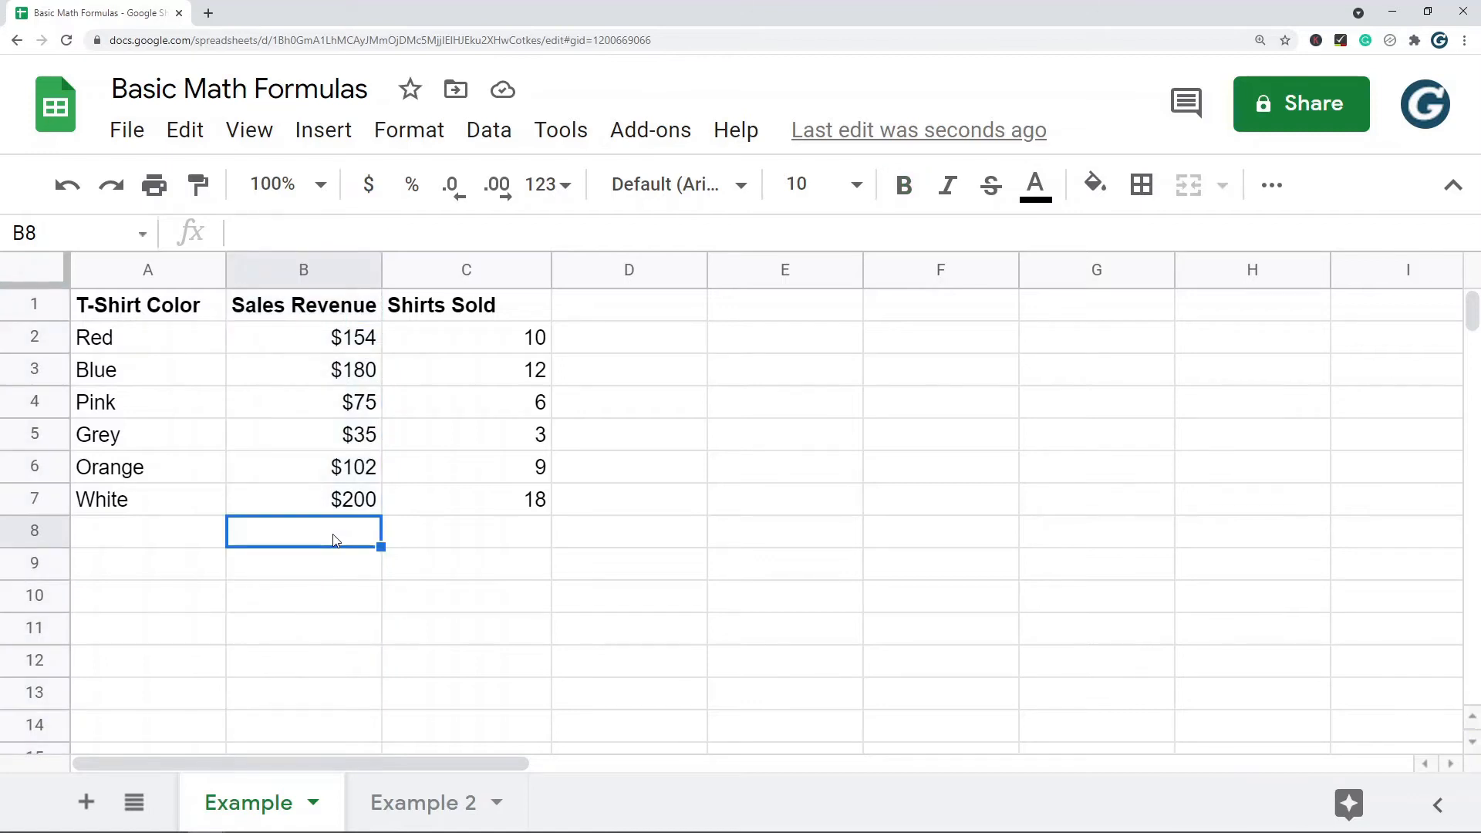
pyautogui.write('=su')
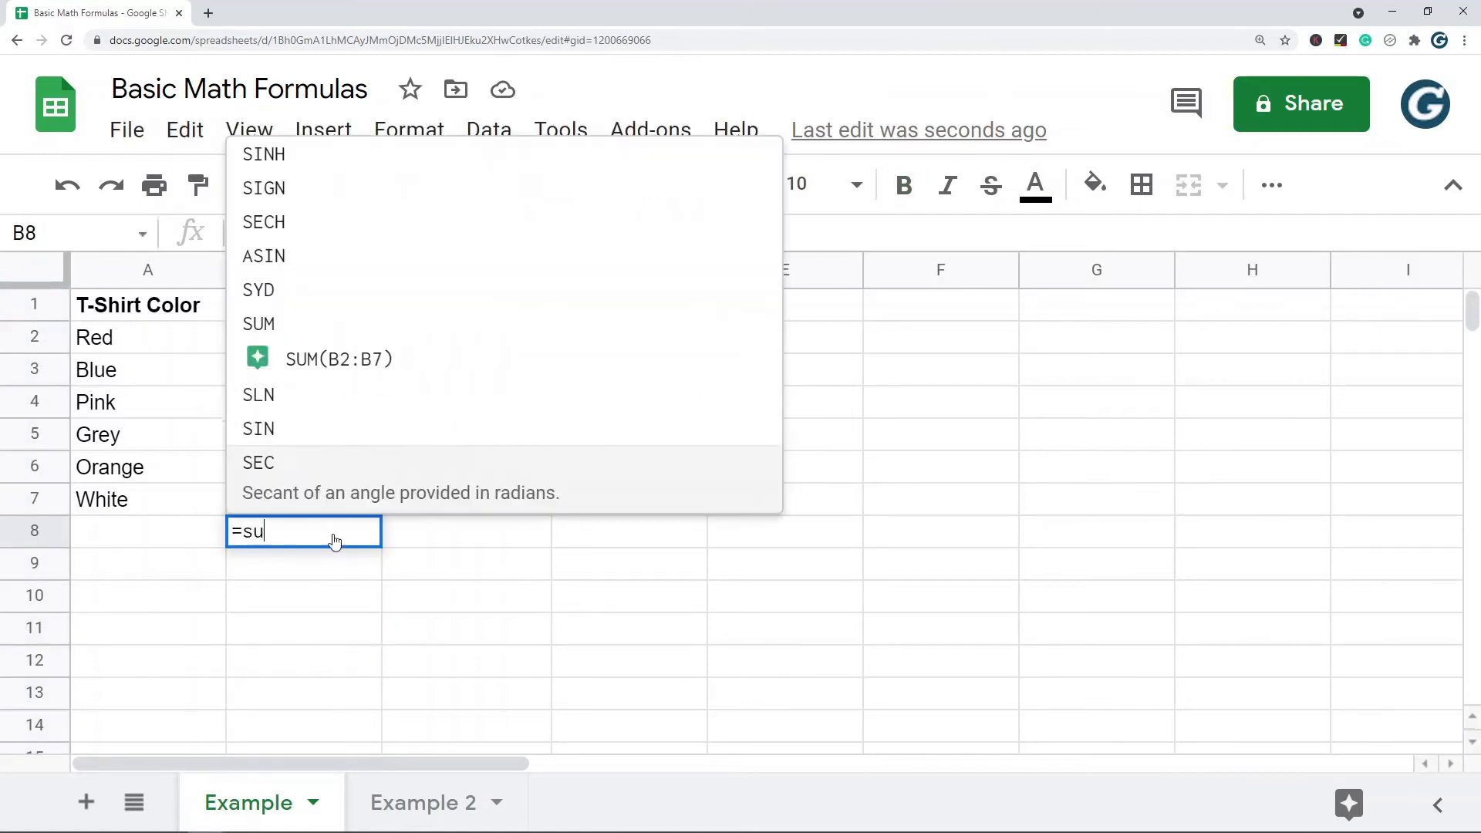
pyautogui.write('m')
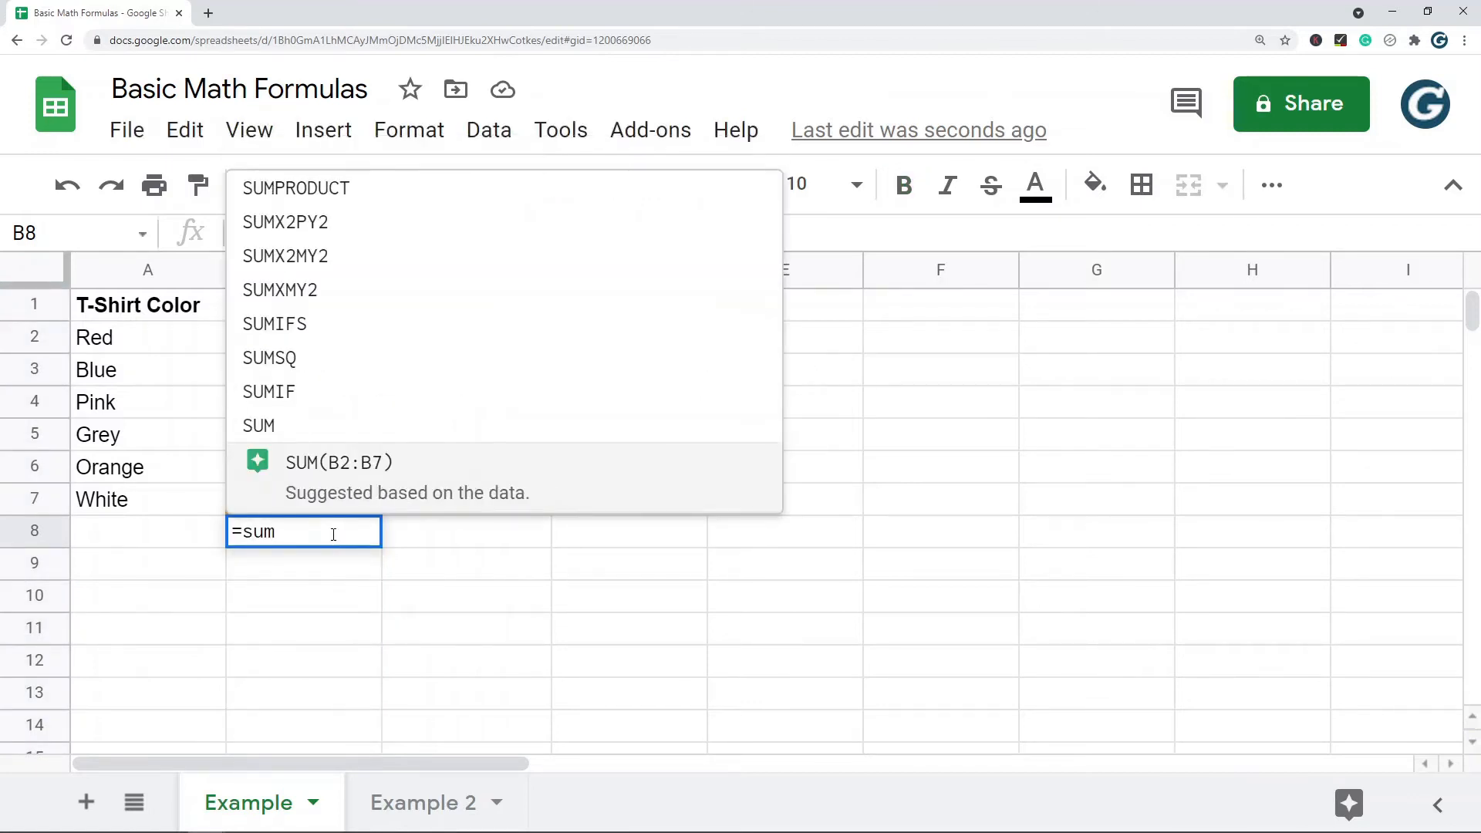
pyautogui.click(338, 462)
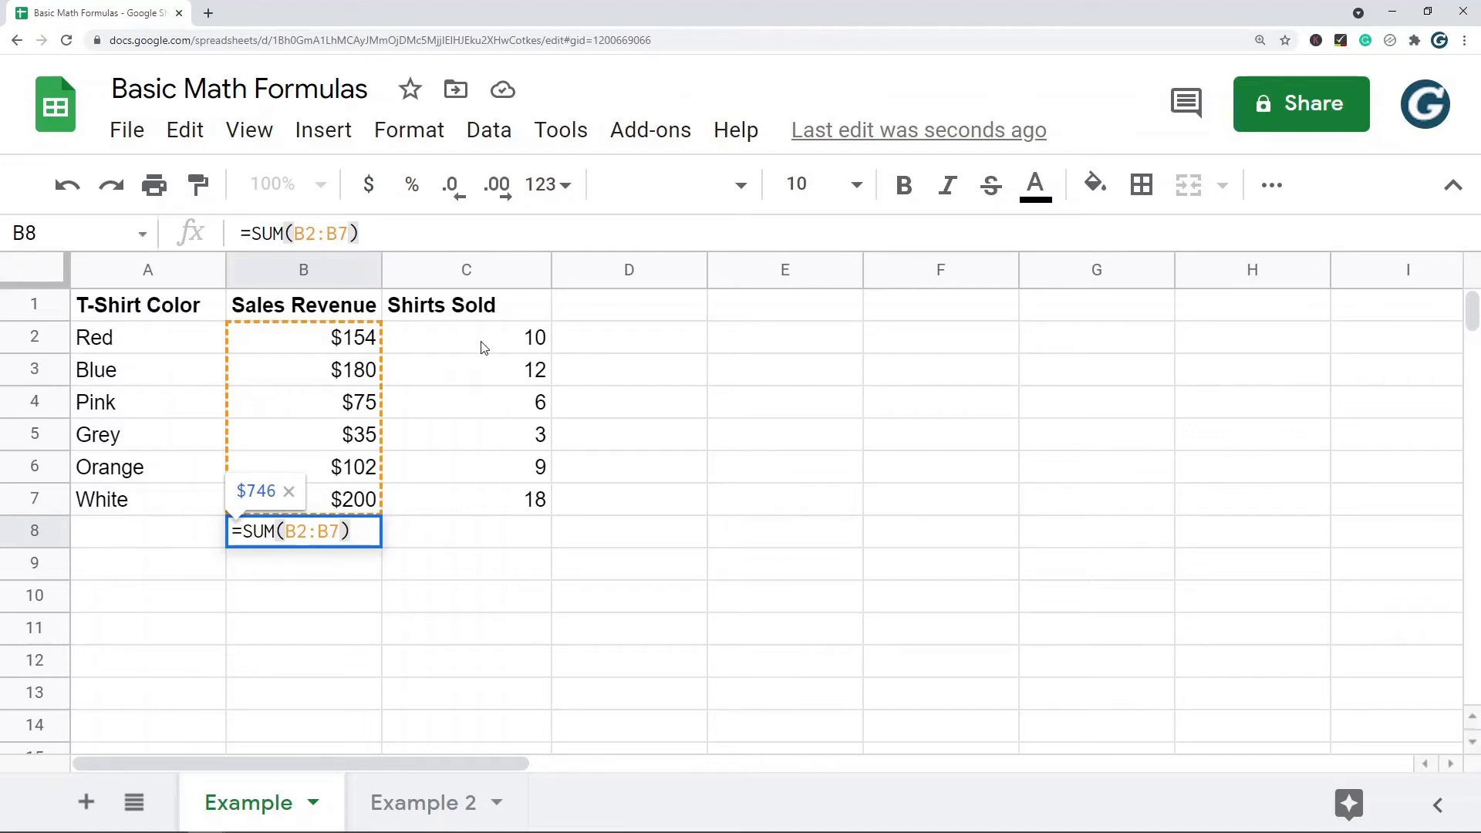
pyautogui.press('Enter')
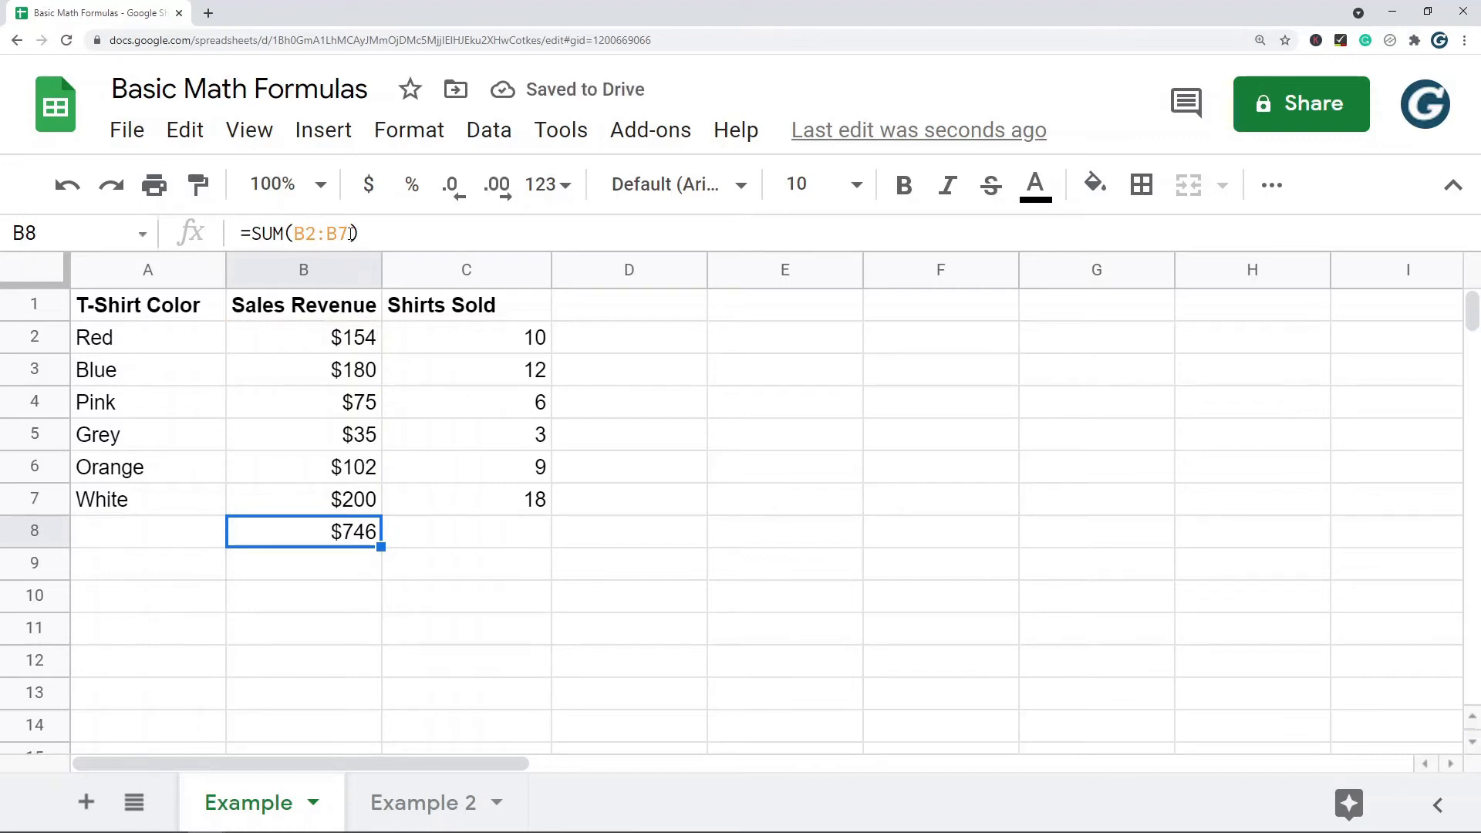
pyautogui.doubleClick(302, 530)
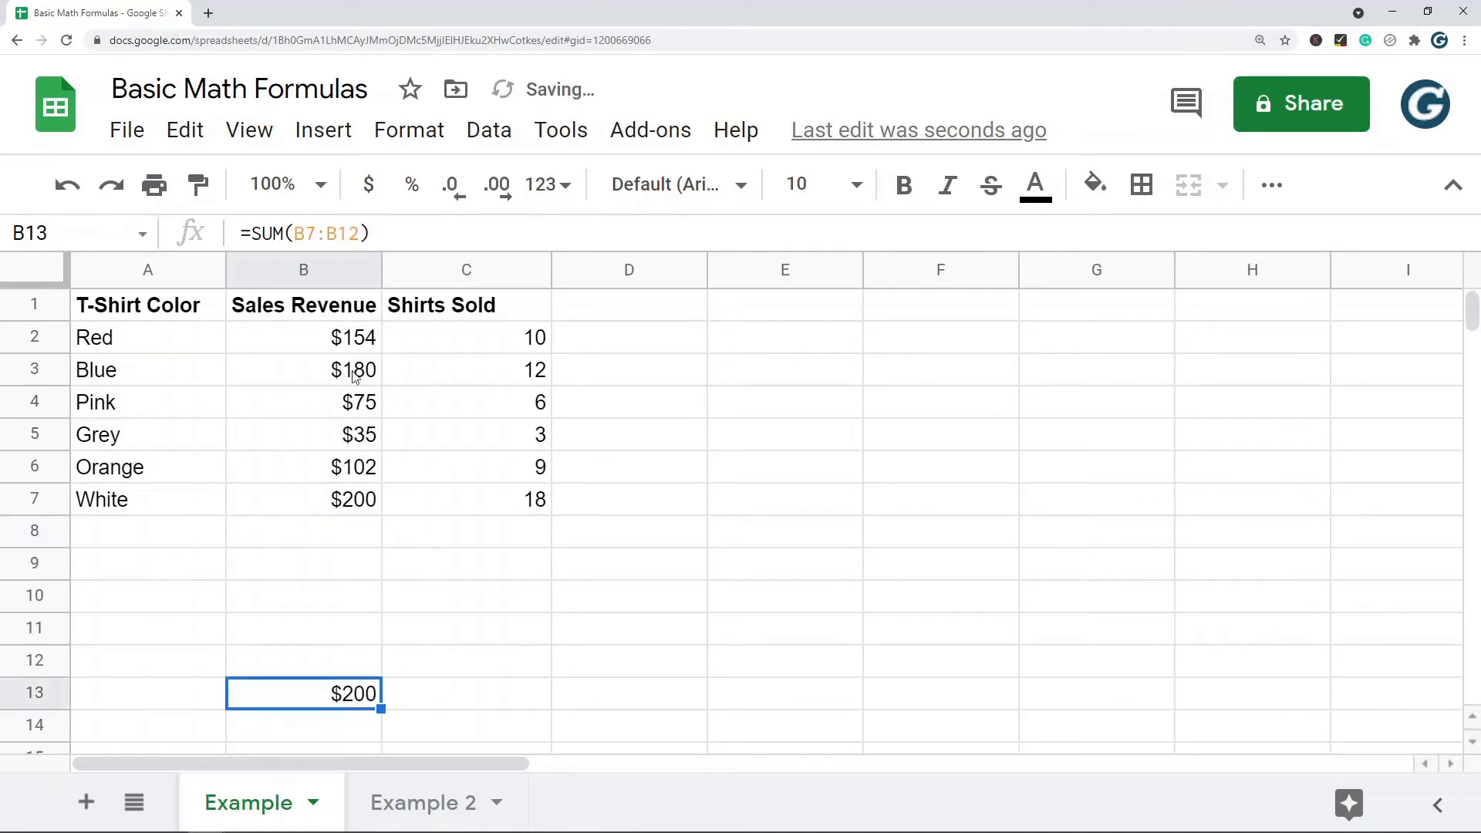
# Step: Remove the SUM total from B13 and select E2
pyautogui.doubleClick(302, 694)
pyautogui.write('2')
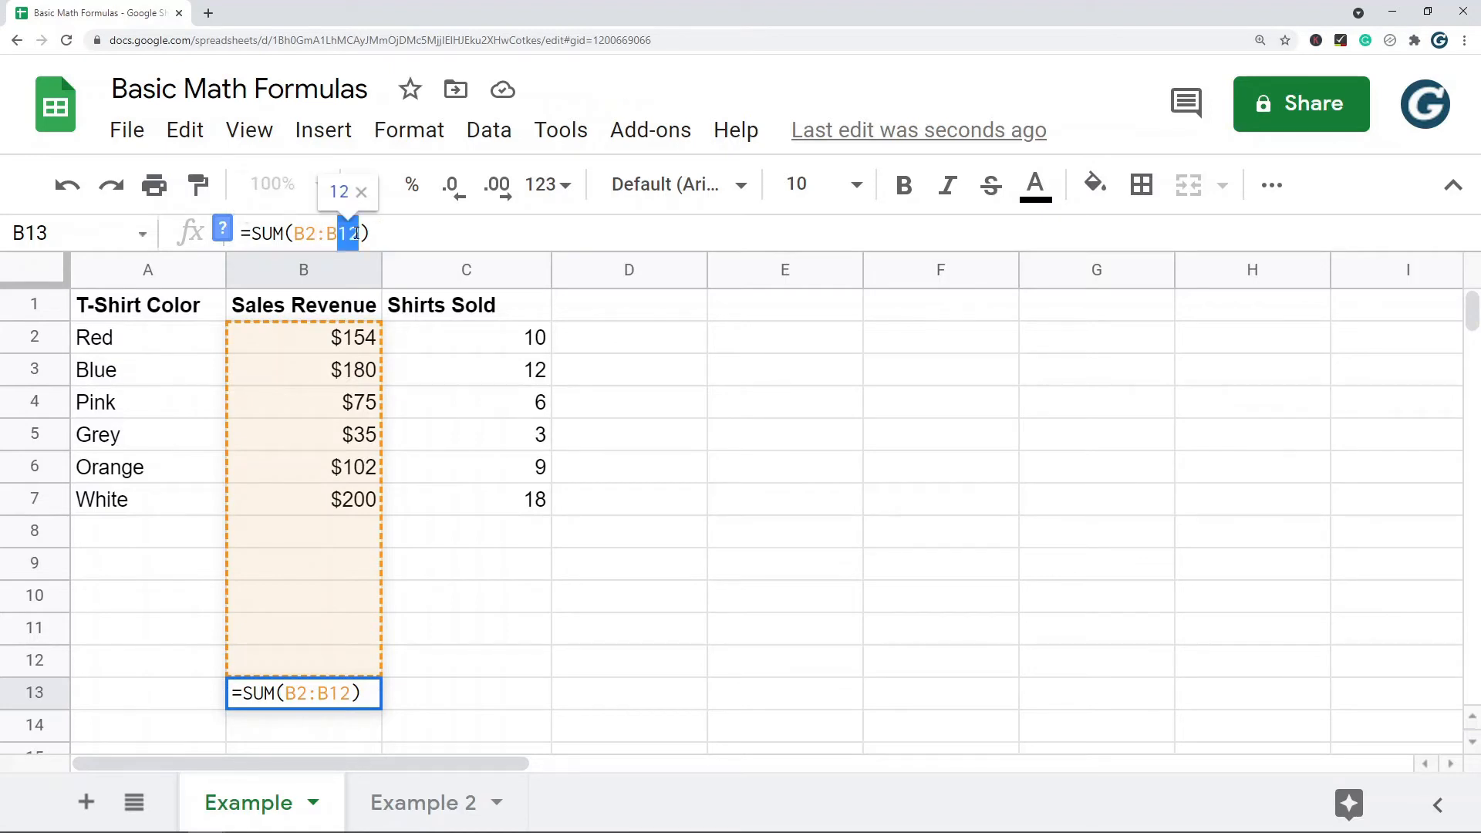
pyautogui.press('enter')
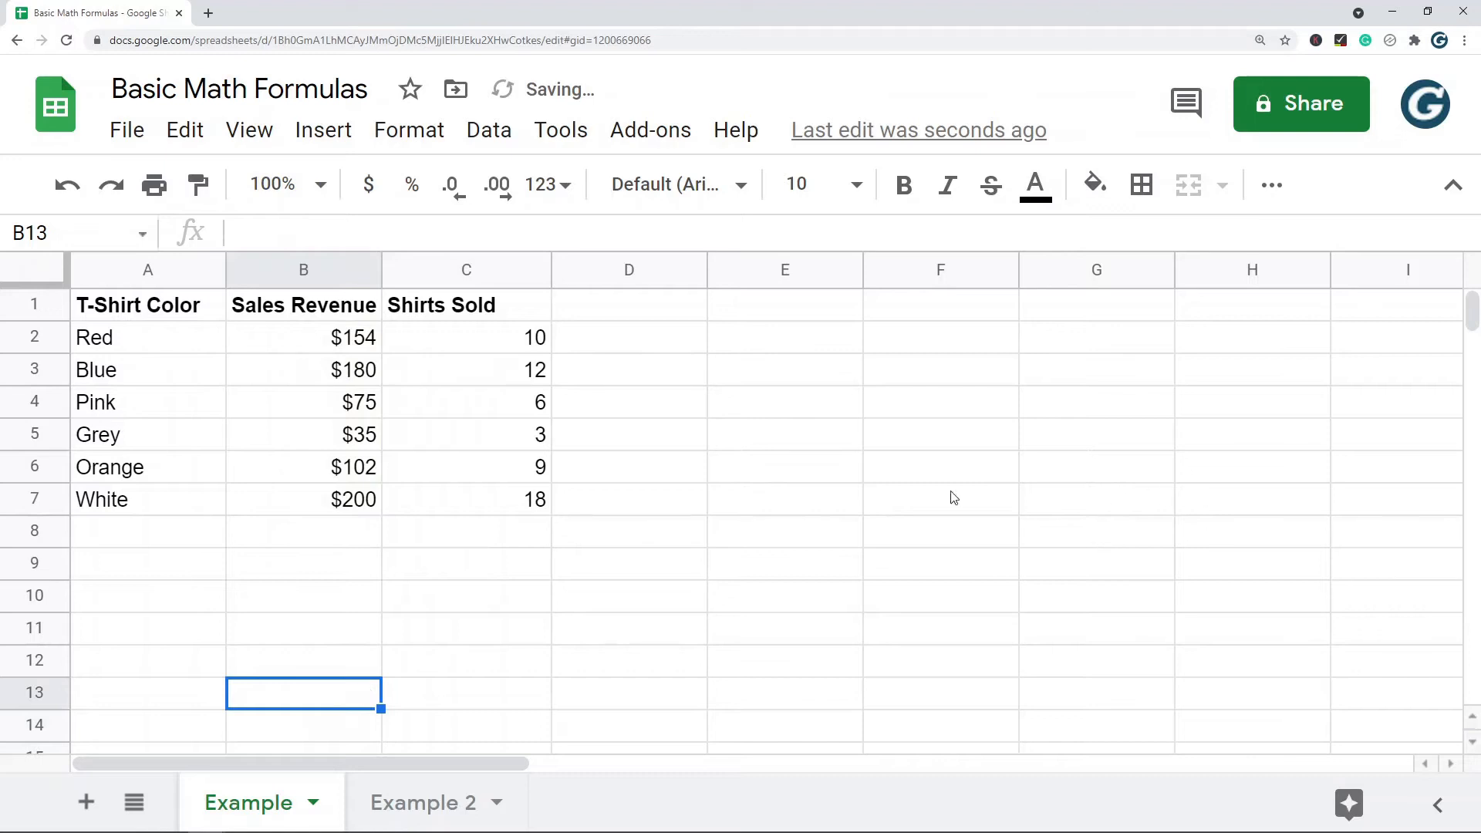
pyautogui.click(784, 337)
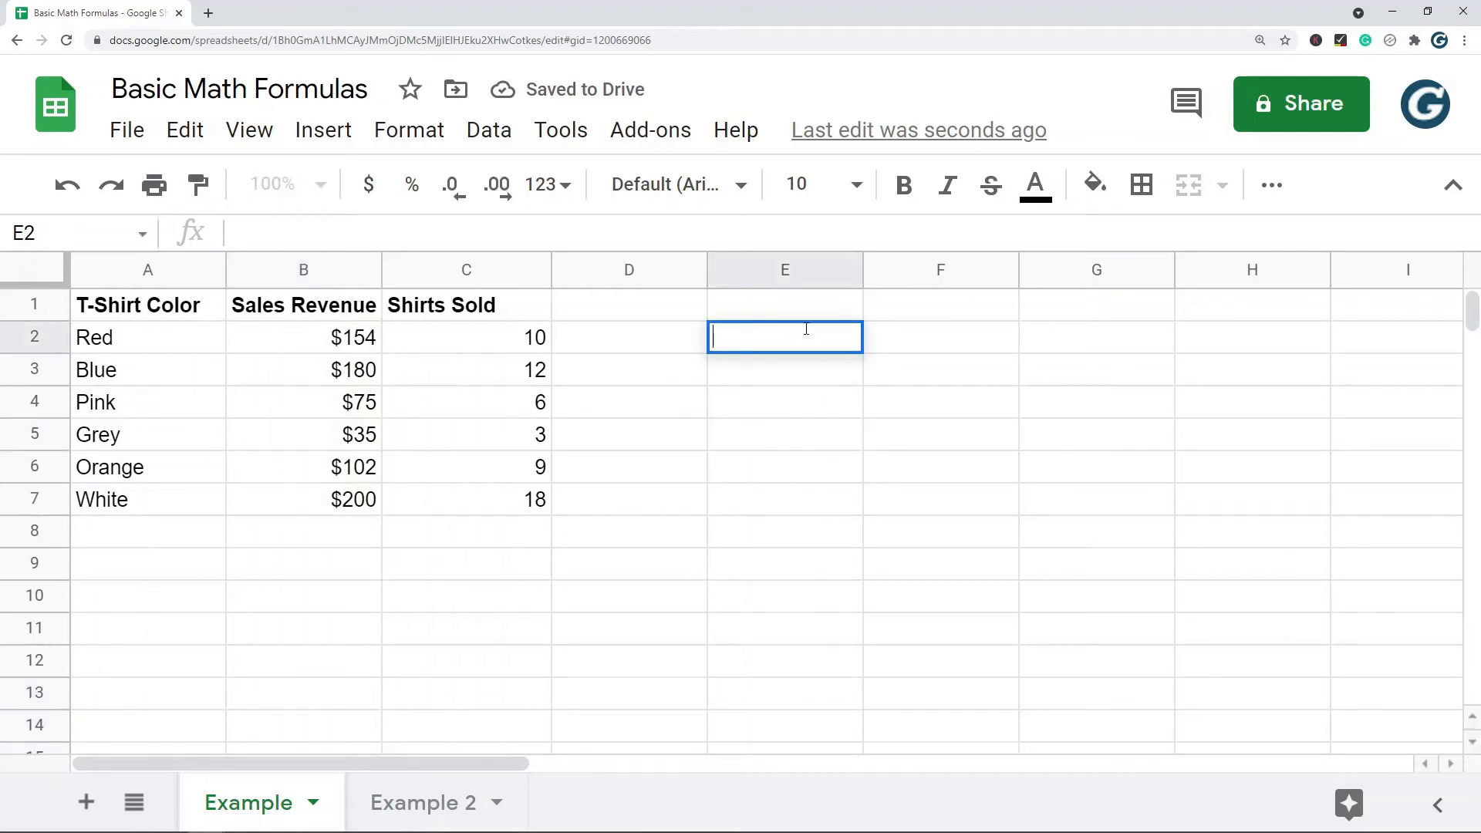
pyautogui.write('=')
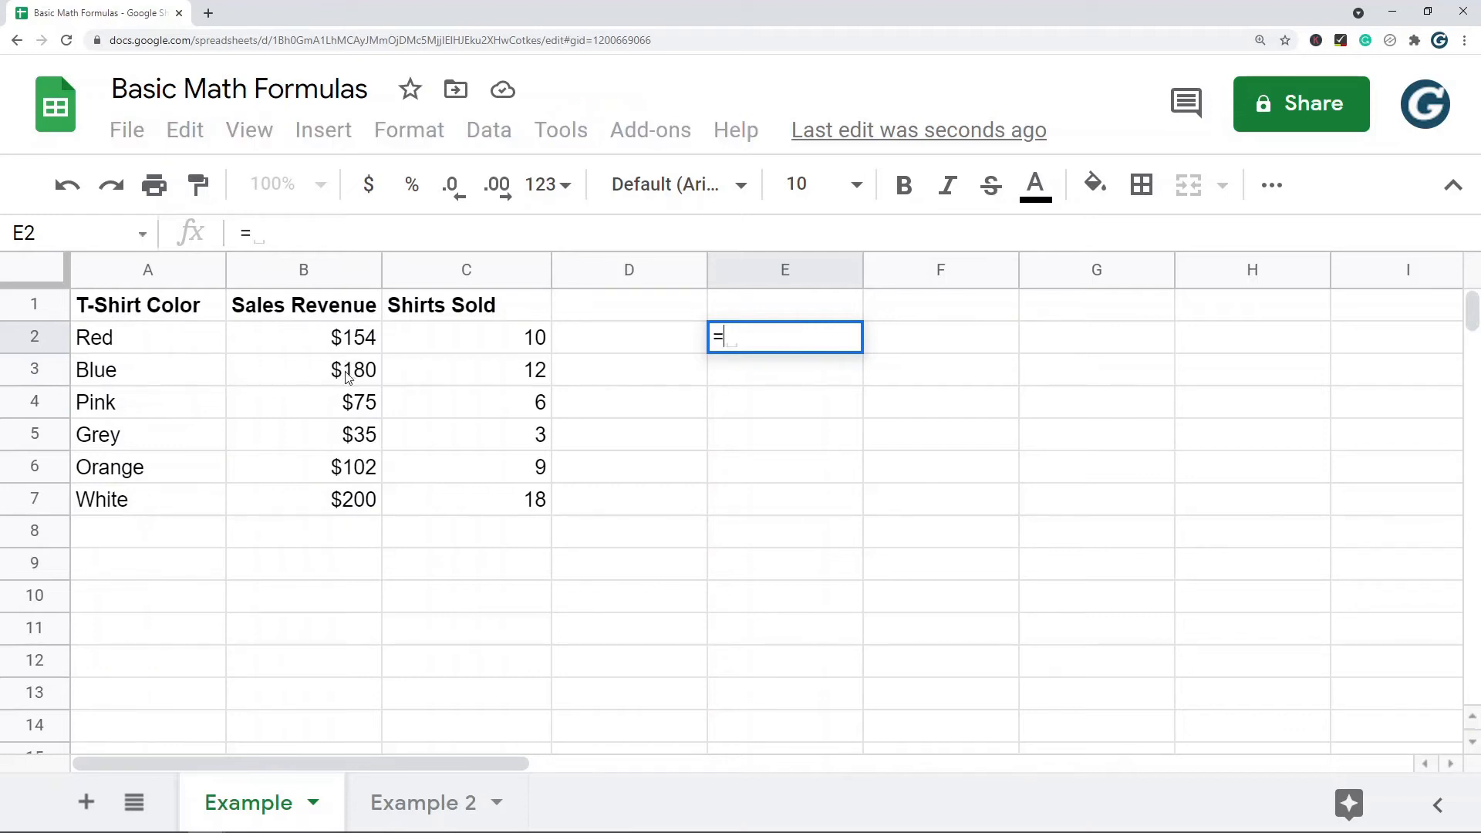
pyautogui.click(302, 370)
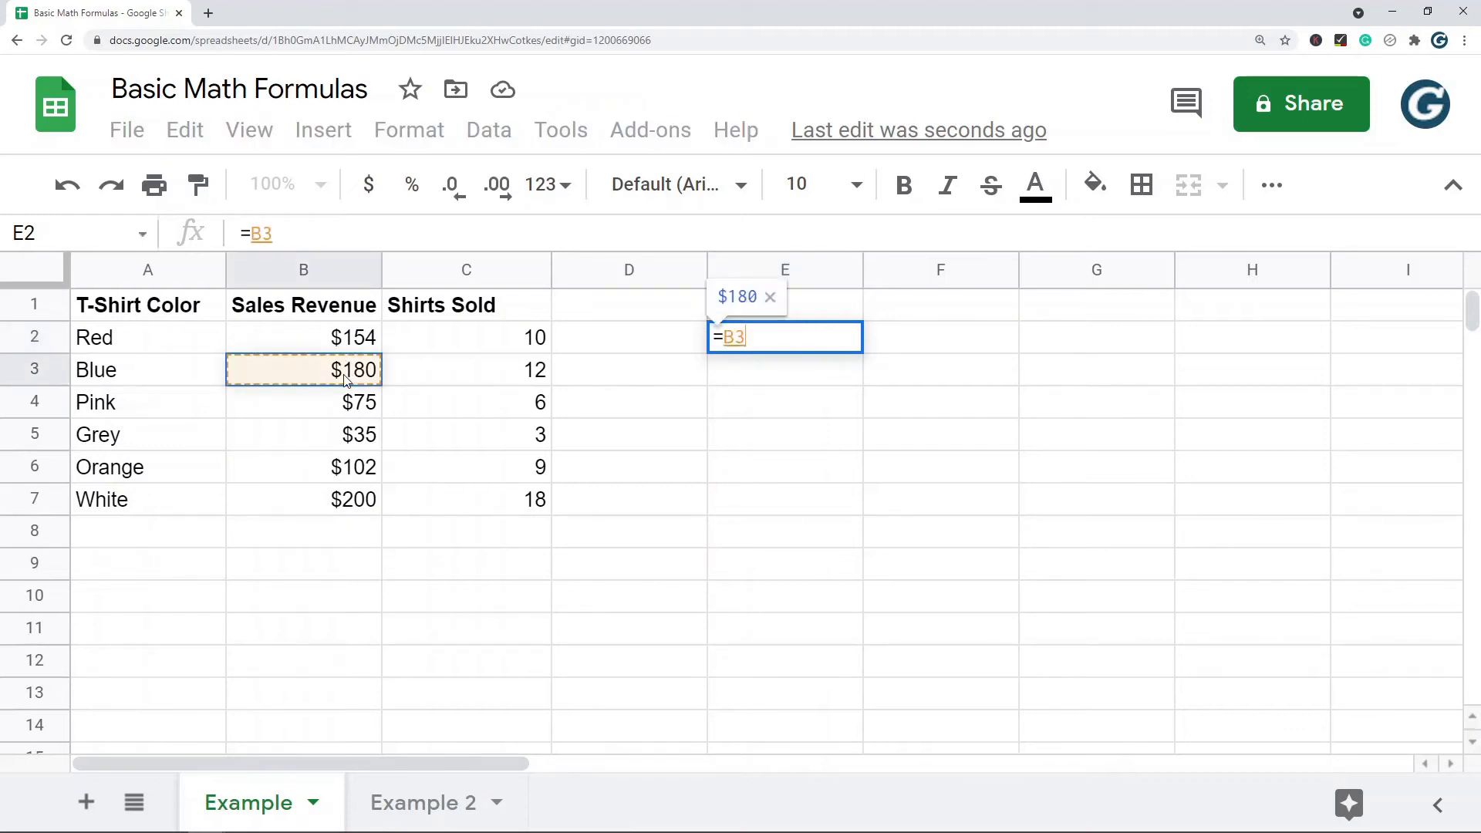
pyautogui.write('-')
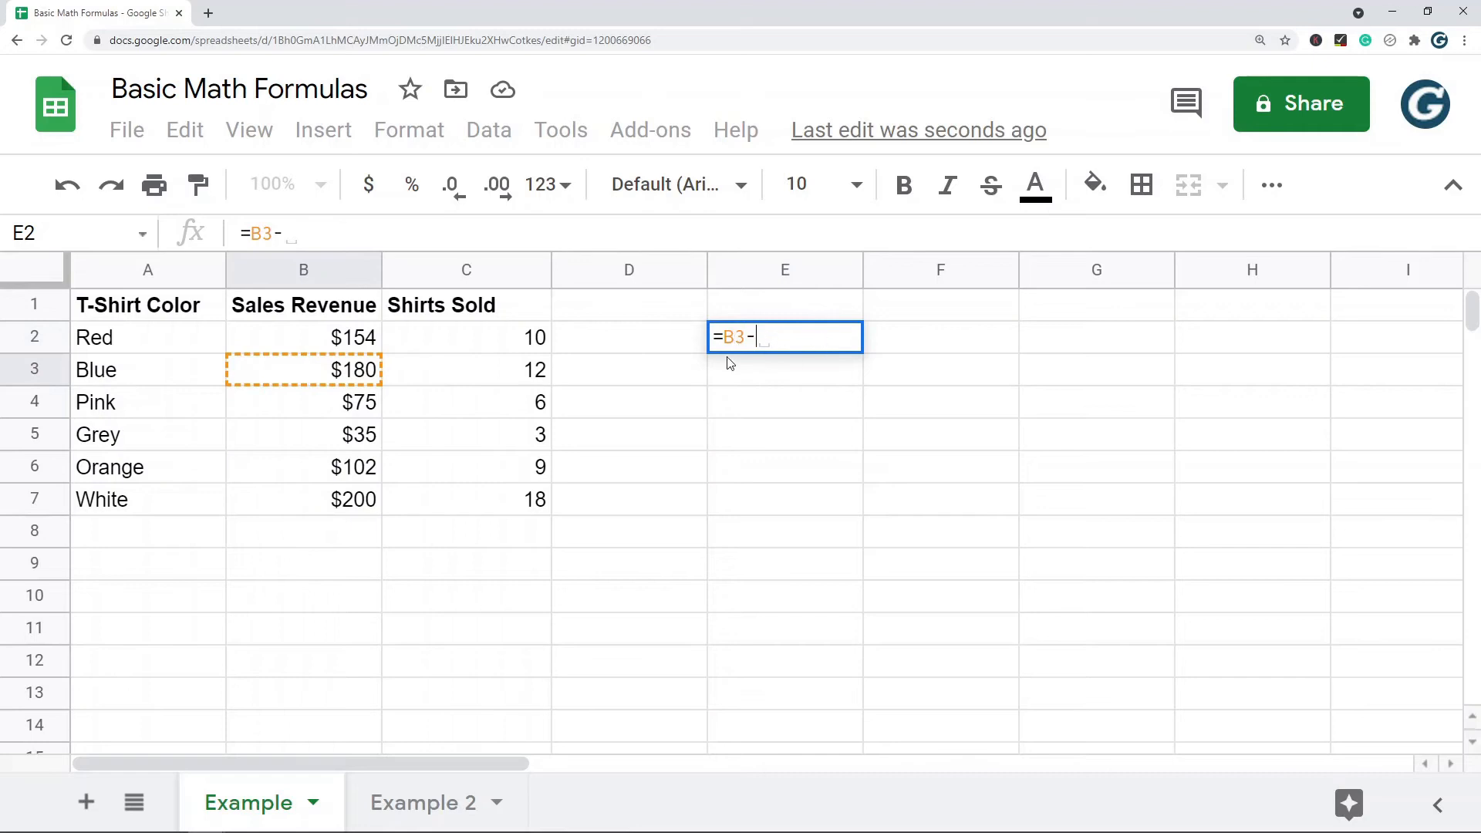
pyautogui.click(302, 337)
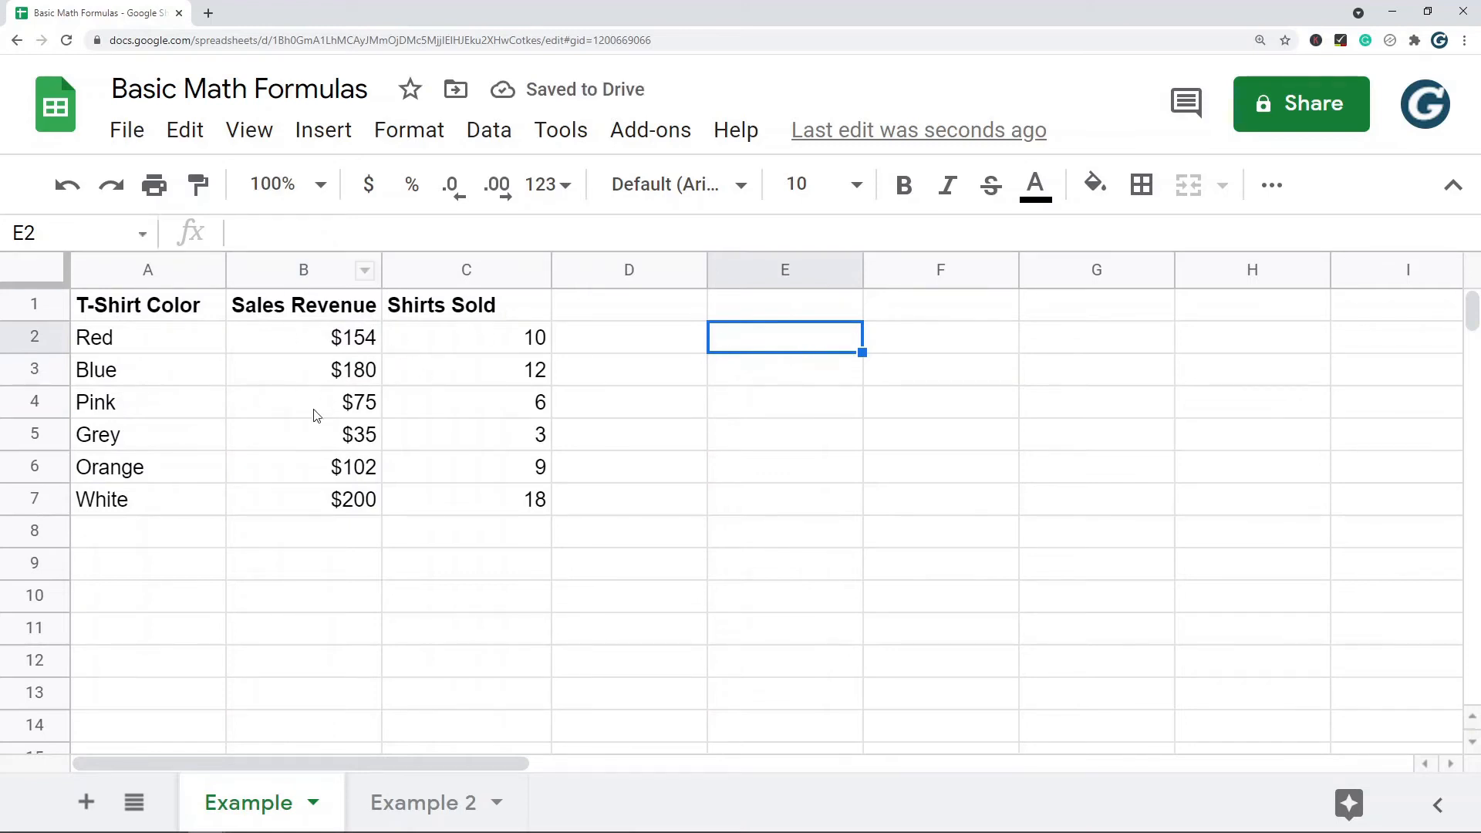
pyautogui.write('=')
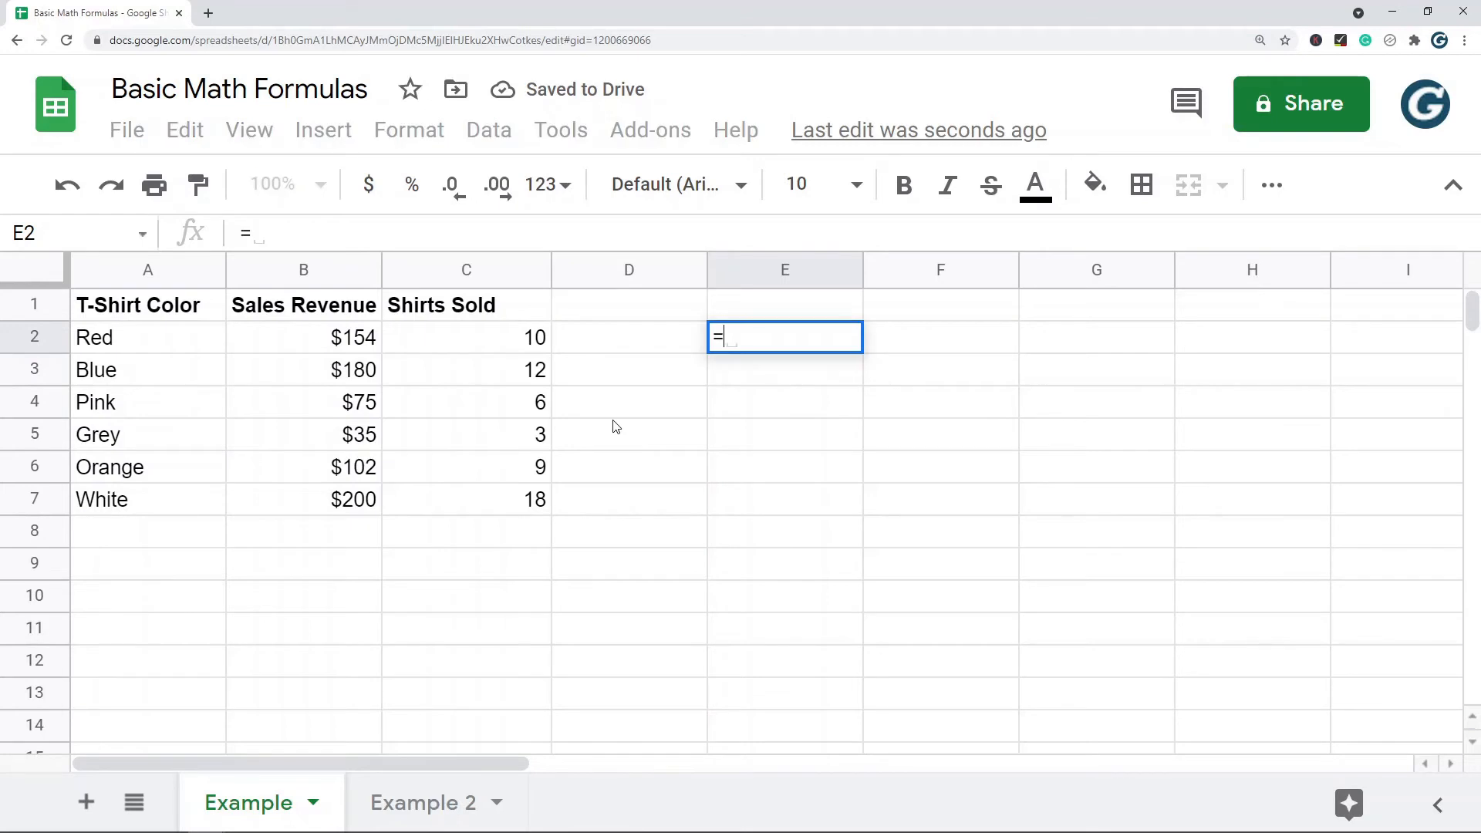
pyautogui.write('100-90')
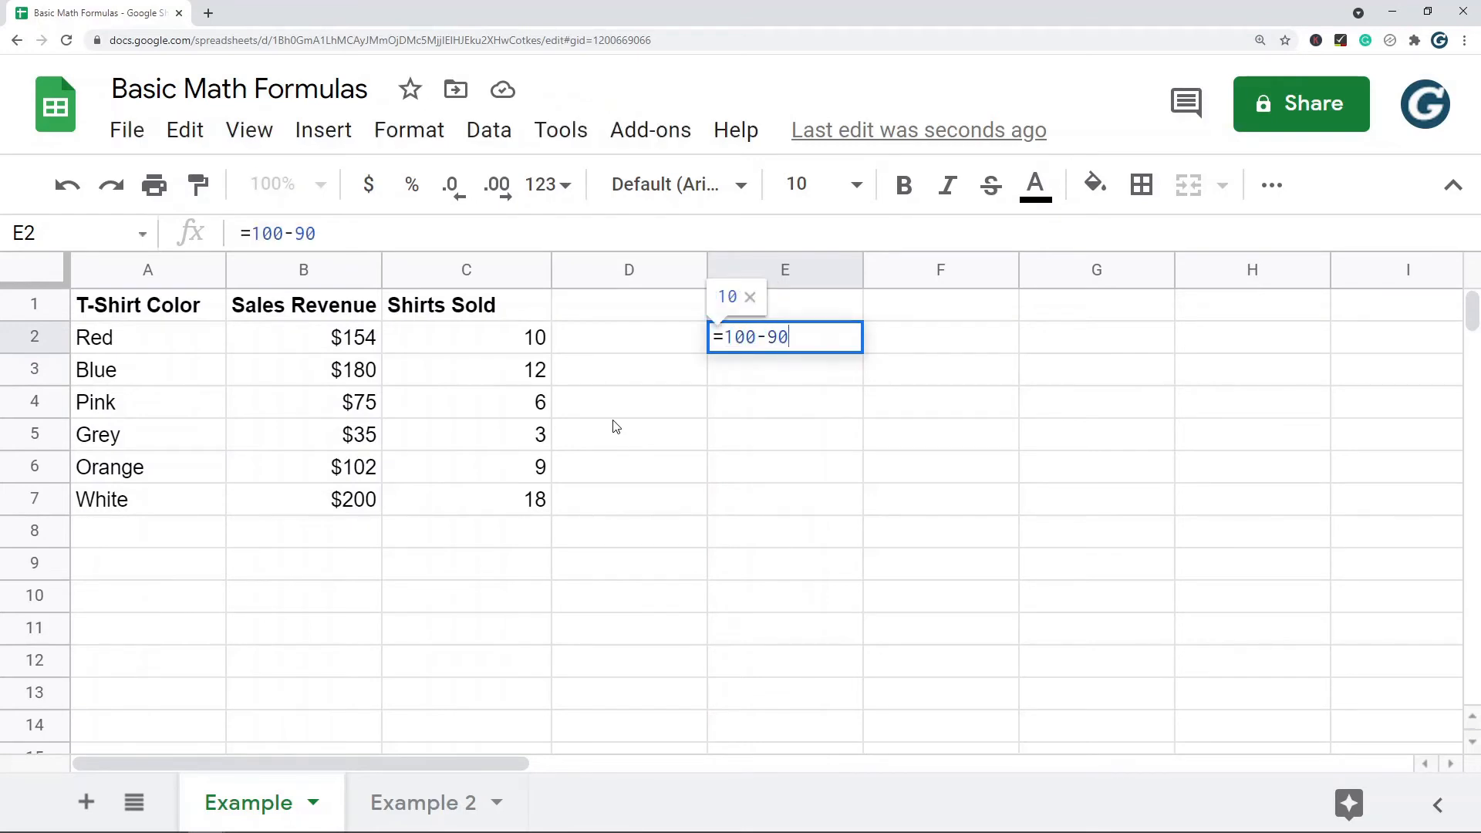
pyautogui.press('Enter')
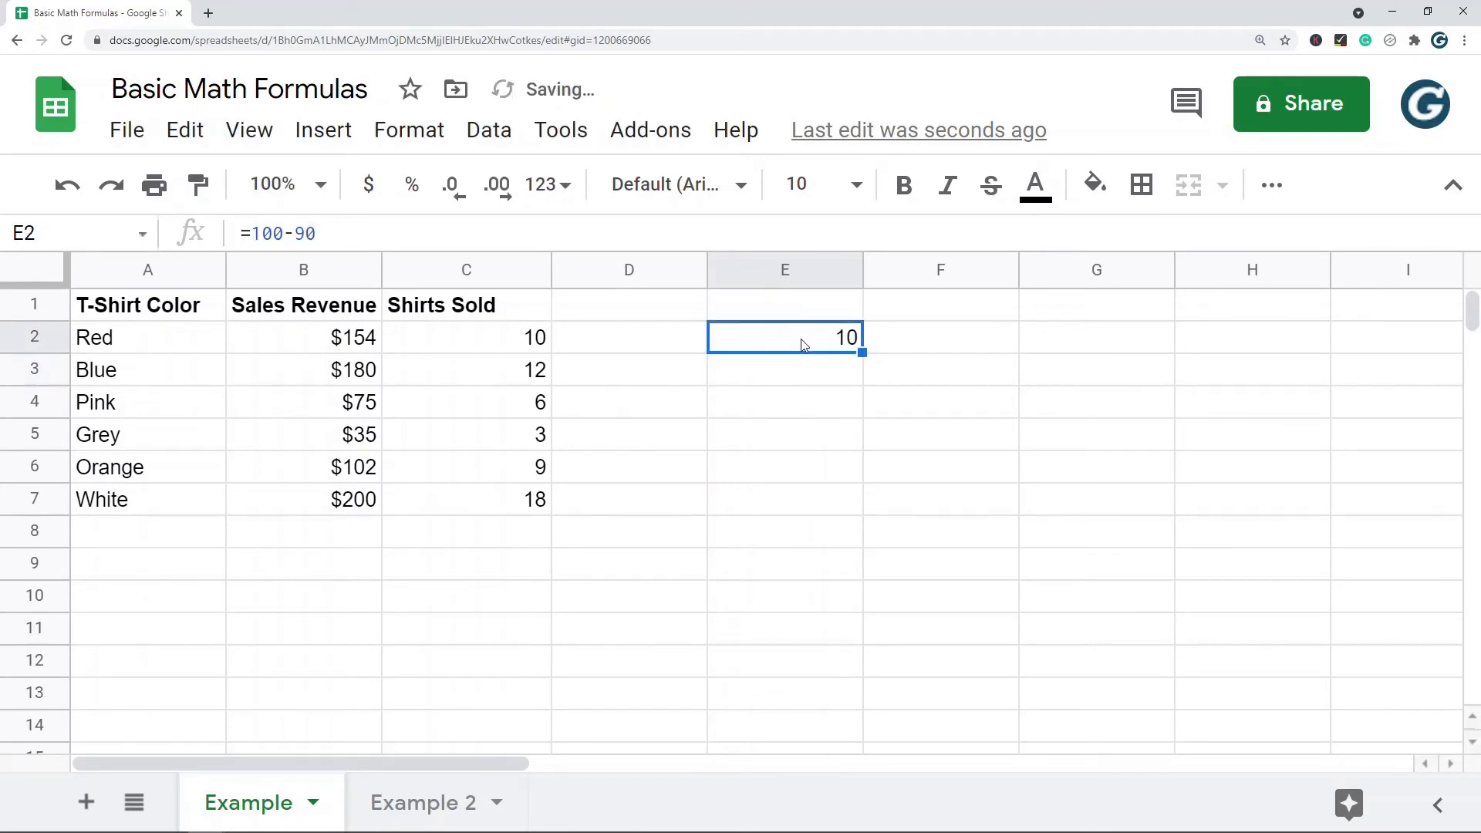
pyautogui.press('Delete')
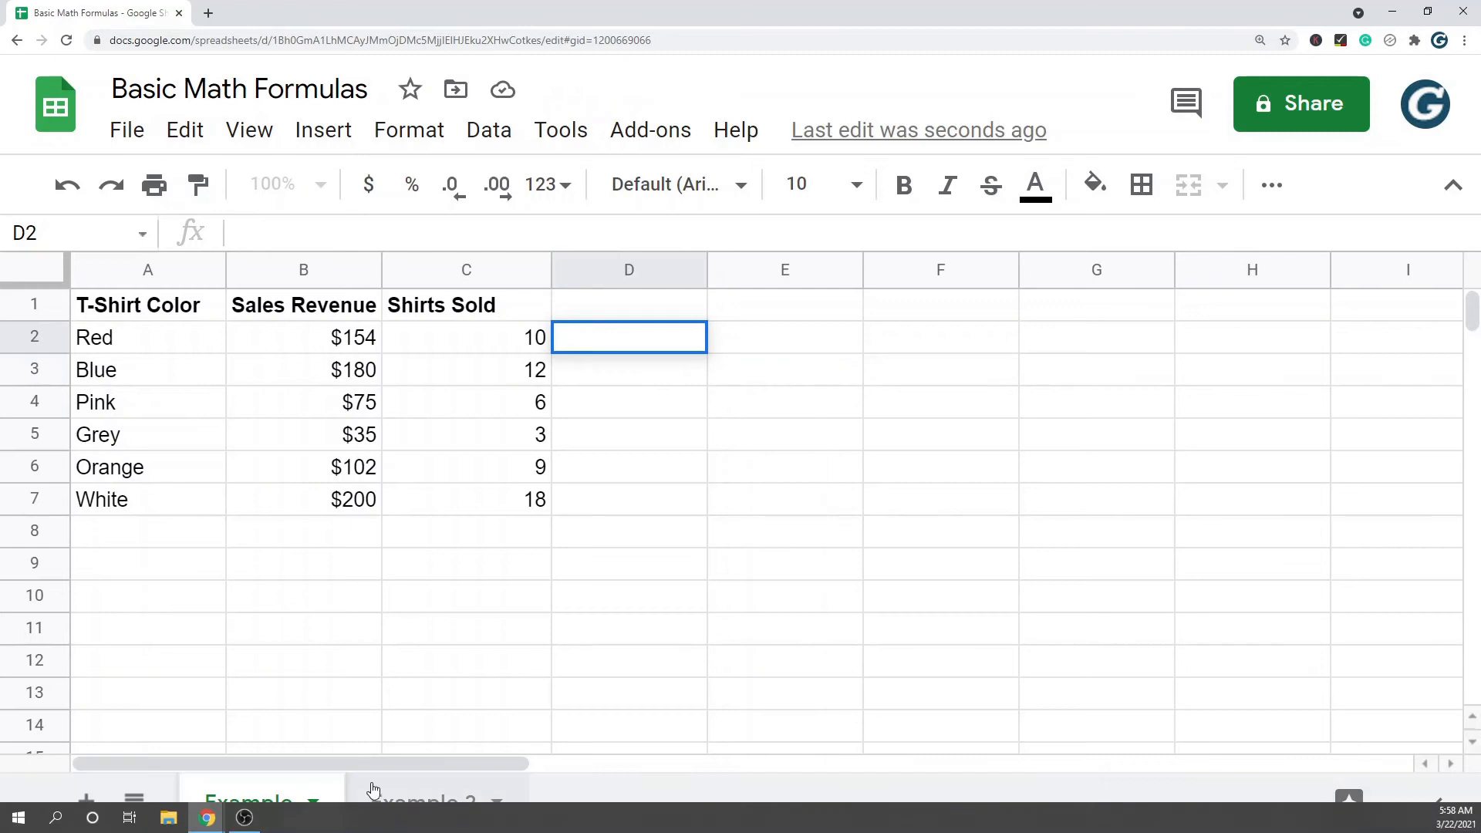
# Step: On Example 2, add a Sales Revenue header in D1 and =B2*C2 in D2 ($154)
pyautogui.click(422, 802)
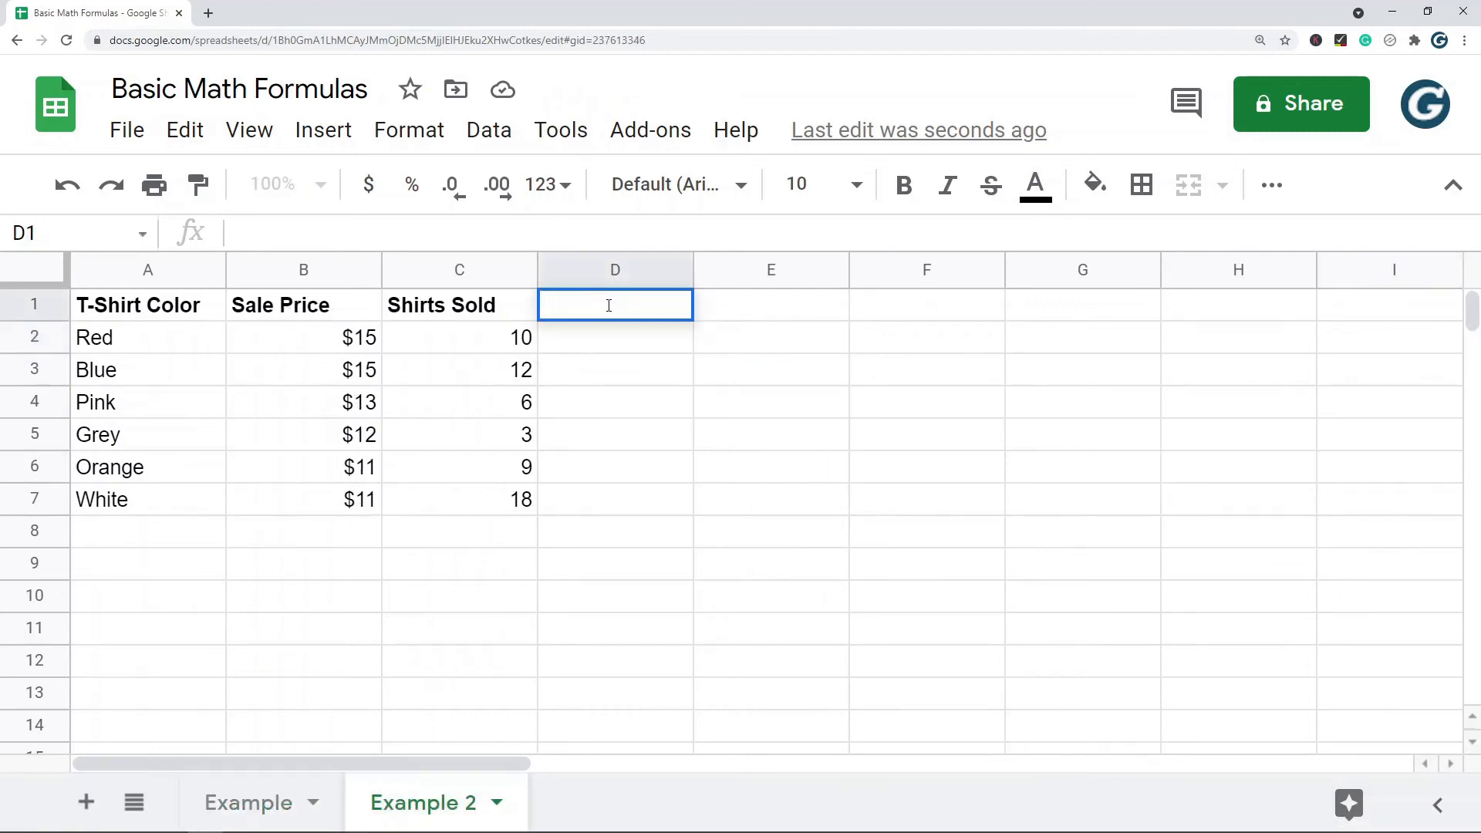
pyautogui.write('Sales Revenue')
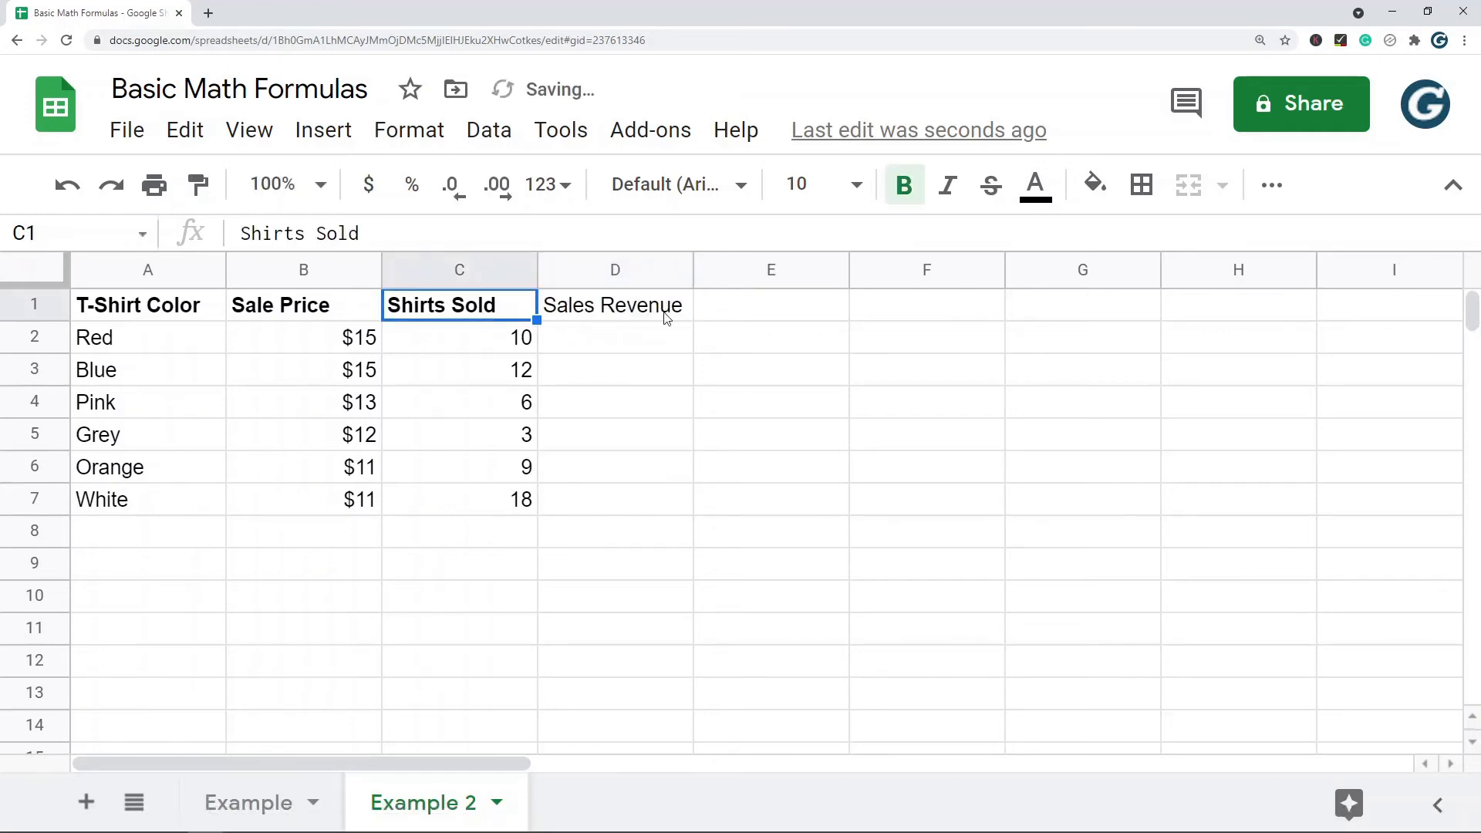
pyautogui.click(615, 337)
pyautogui.write('=B2')
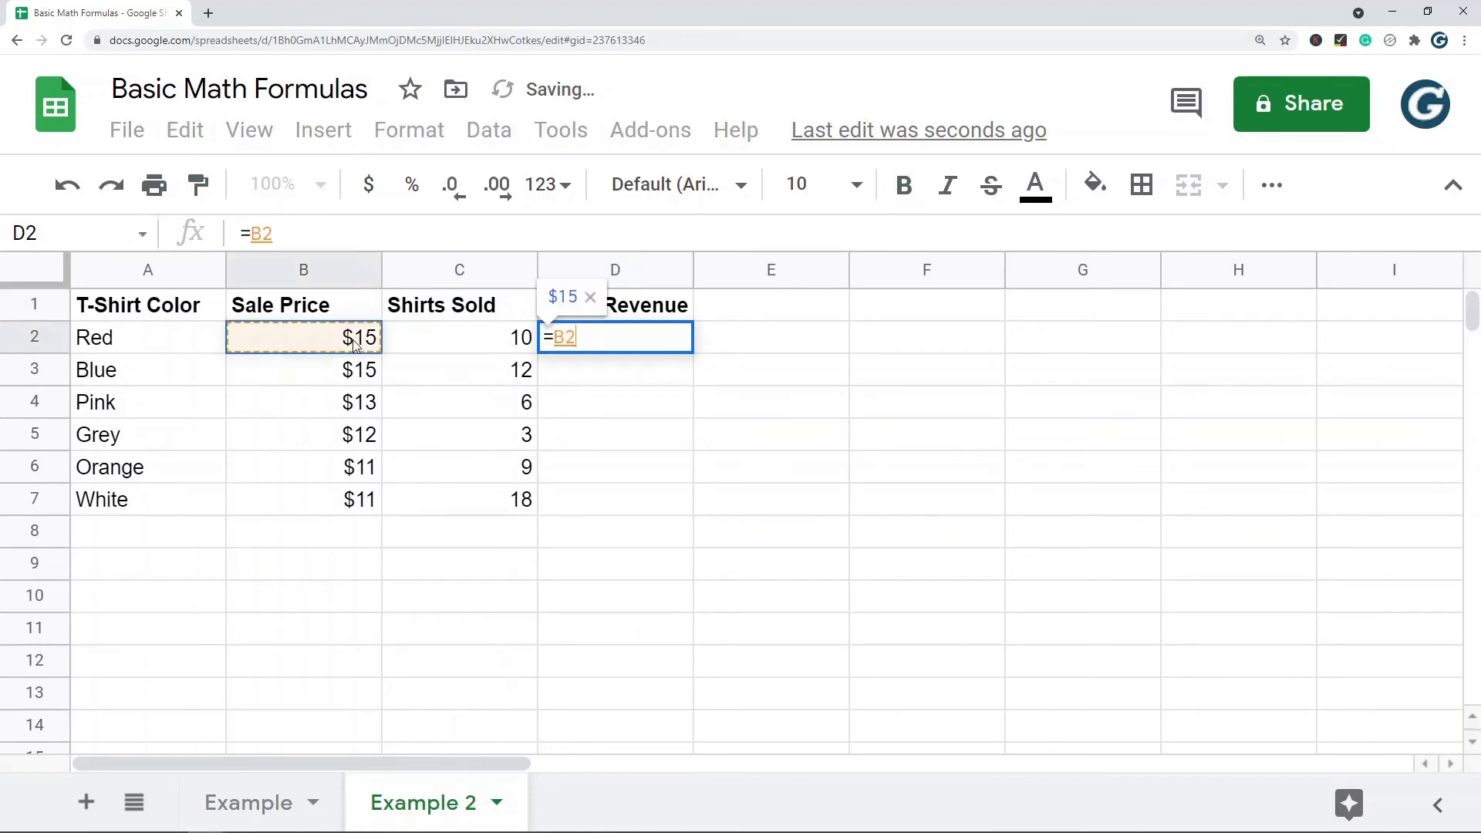
pyautogui.write('*')
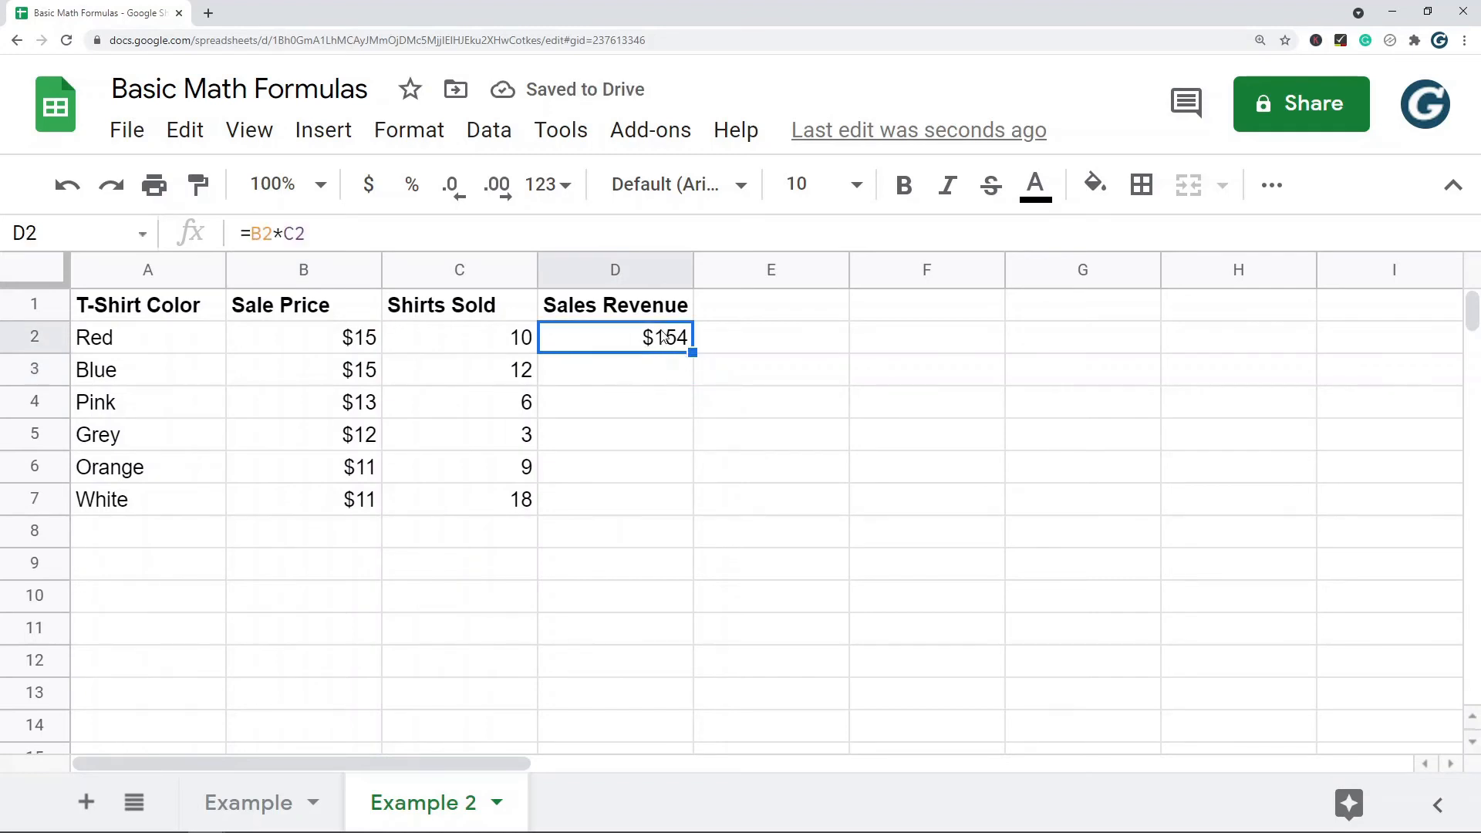
pyautogui.doubleClick(614, 337)
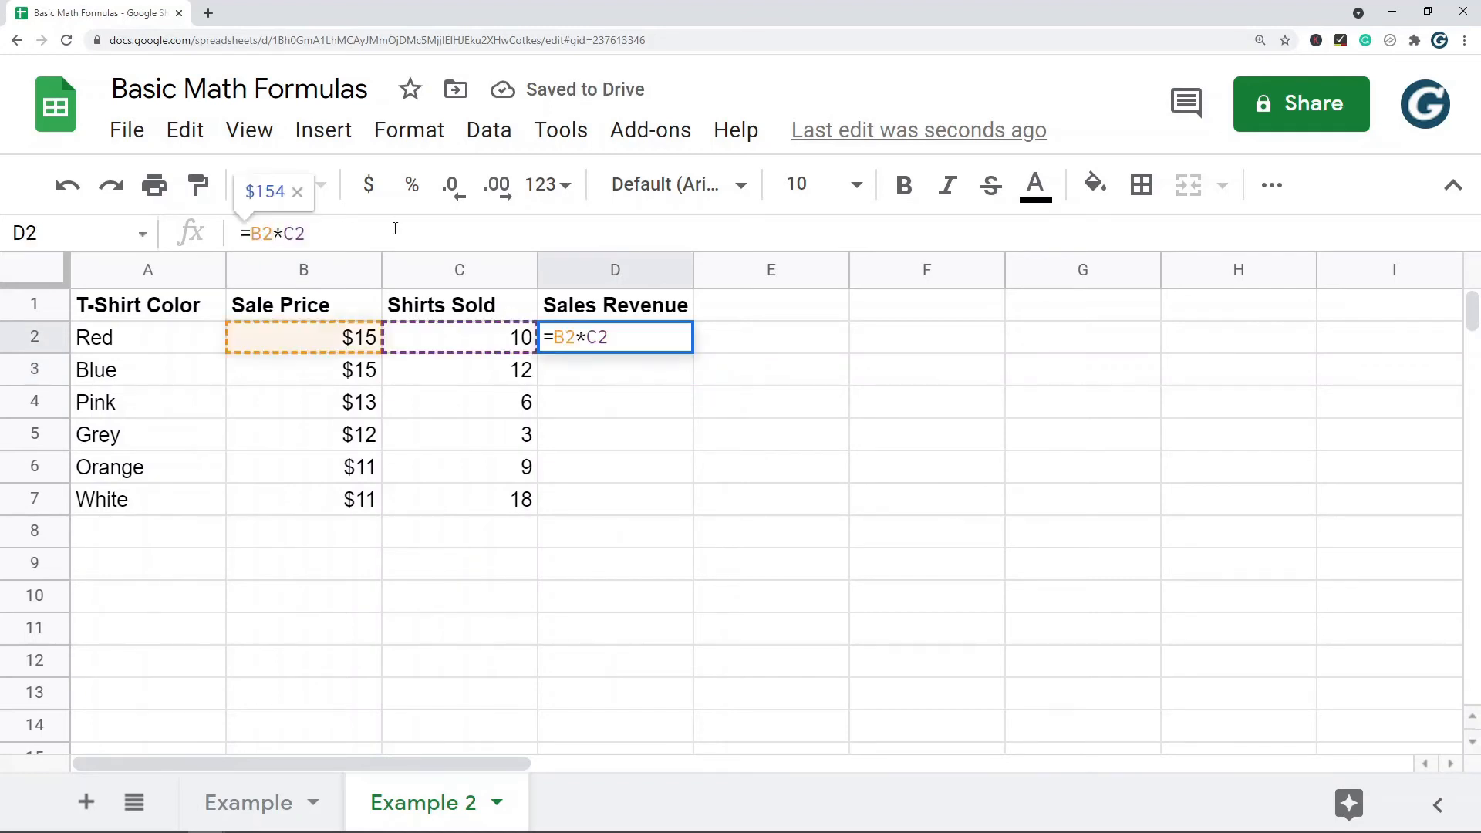
pyautogui.press('Enter')
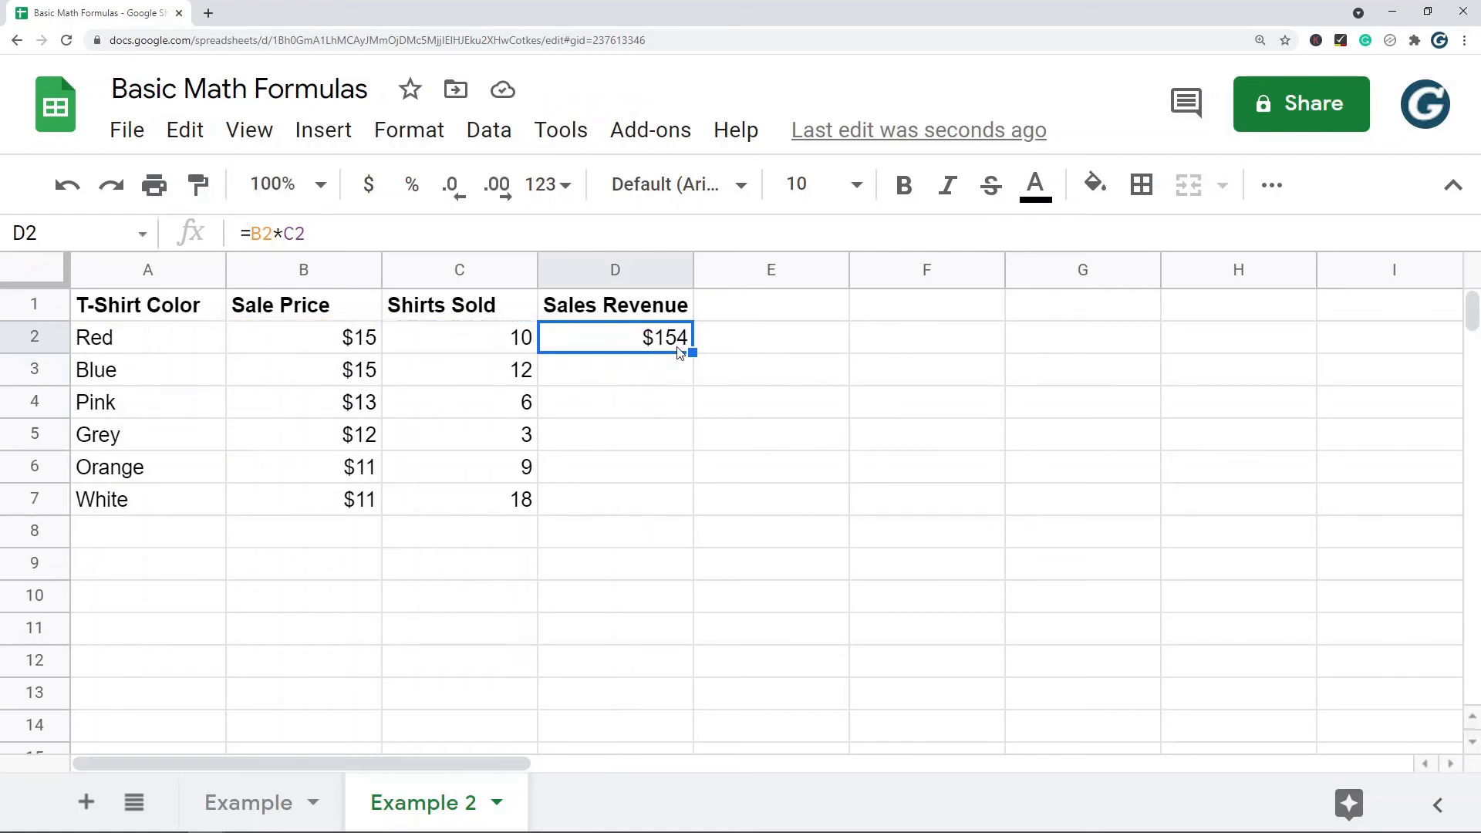
# Step: Copy the D2 revenue formula into D3:D7
pyautogui.rightClick(615, 337)
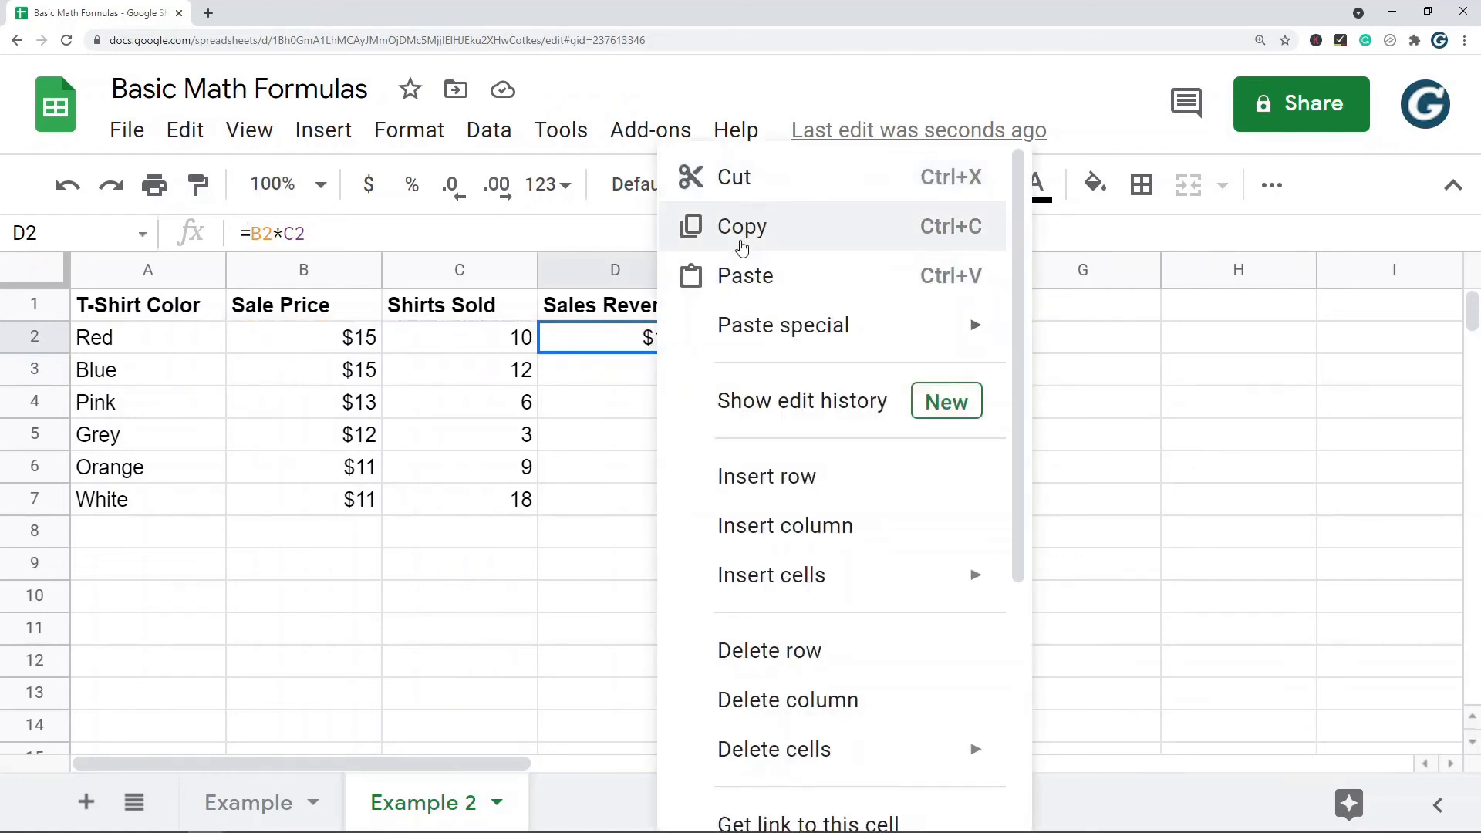
pyautogui.click(741, 227)
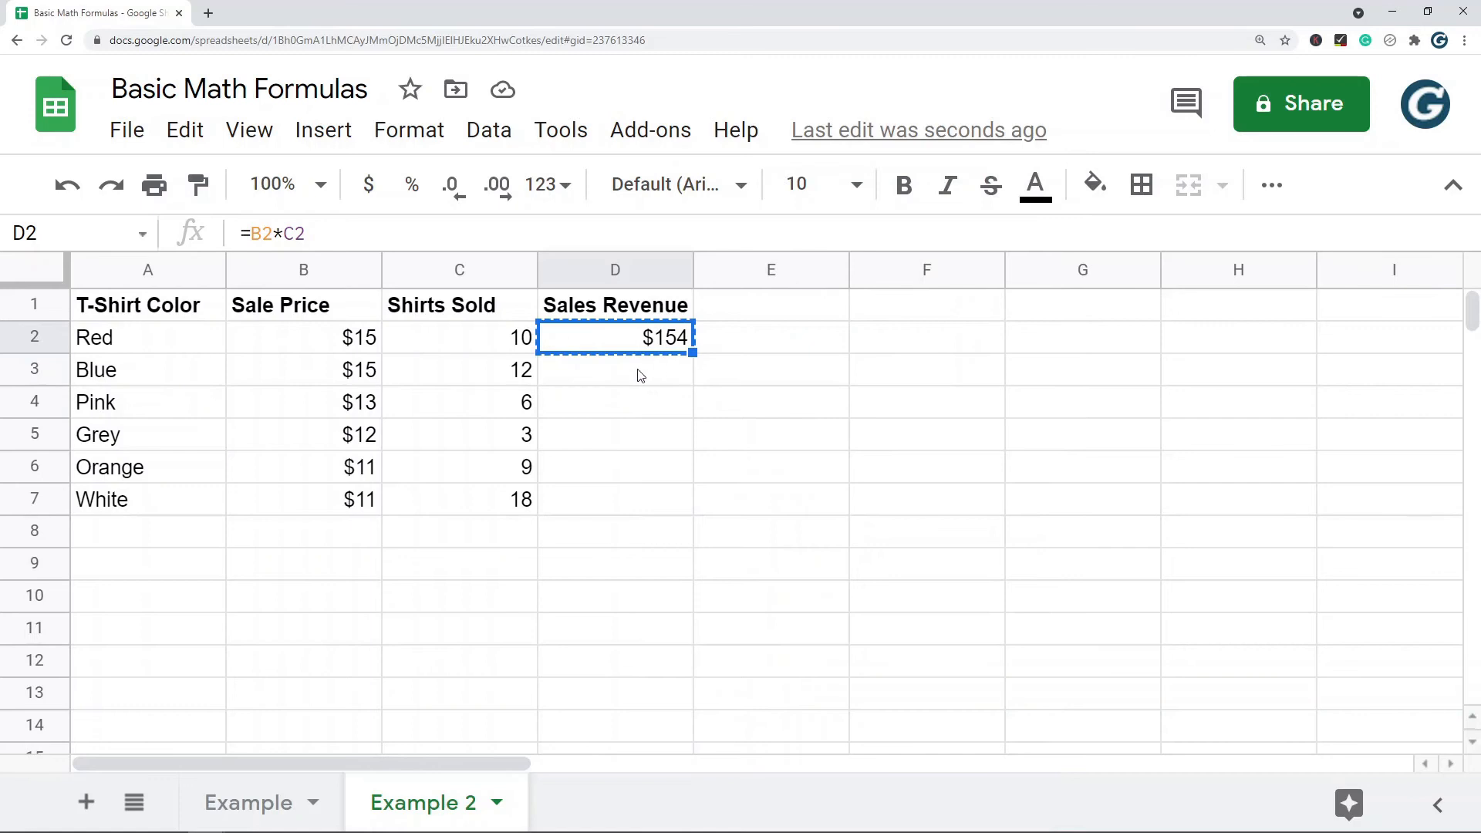
pyautogui.moveTo(614, 369); pyautogui.dragTo(615, 499)
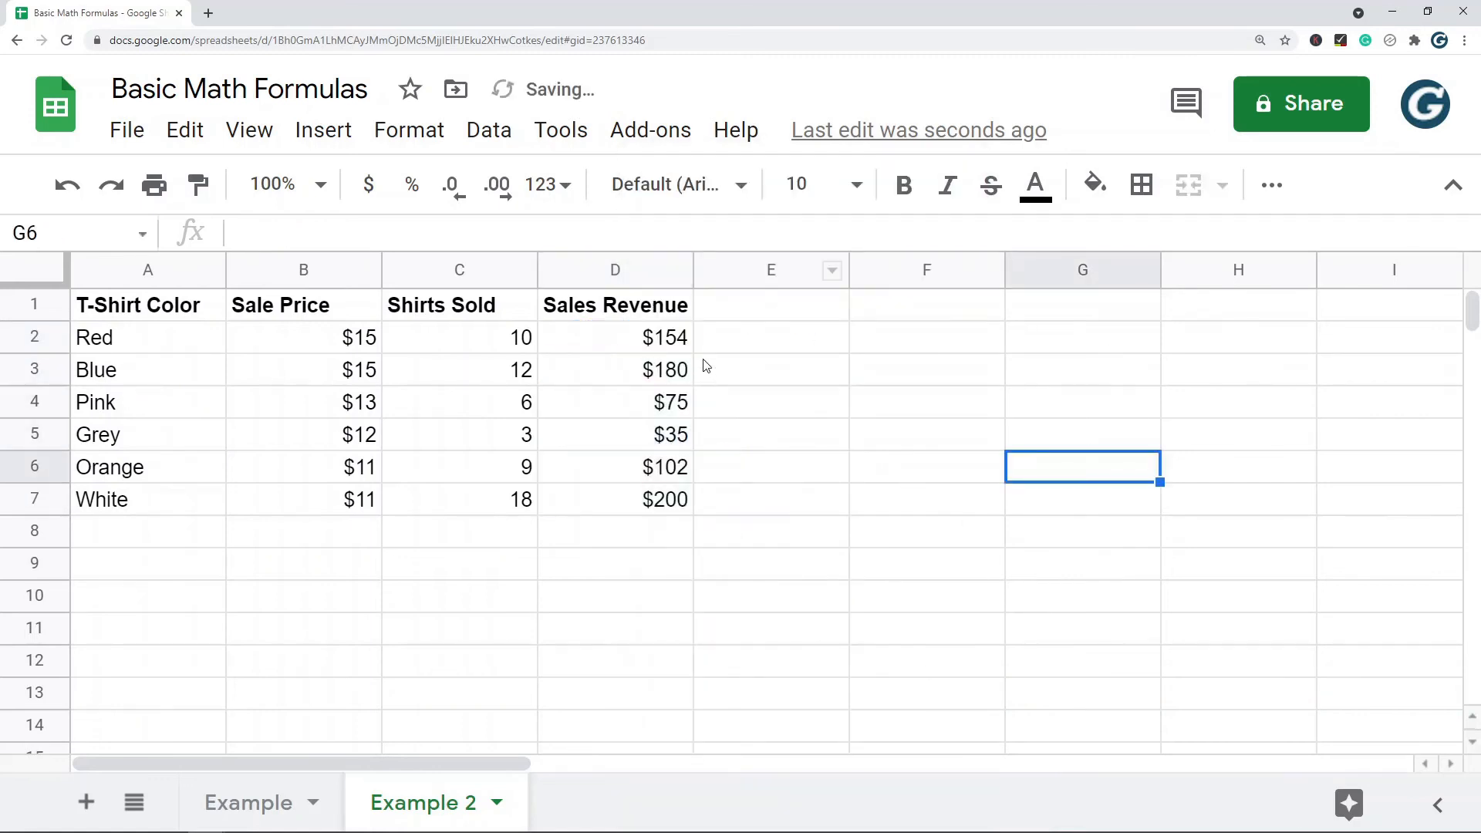
# Step: Inspect the copied revenue formulas in the Blue, Pink and Orange rows
pyautogui.click(614, 370)
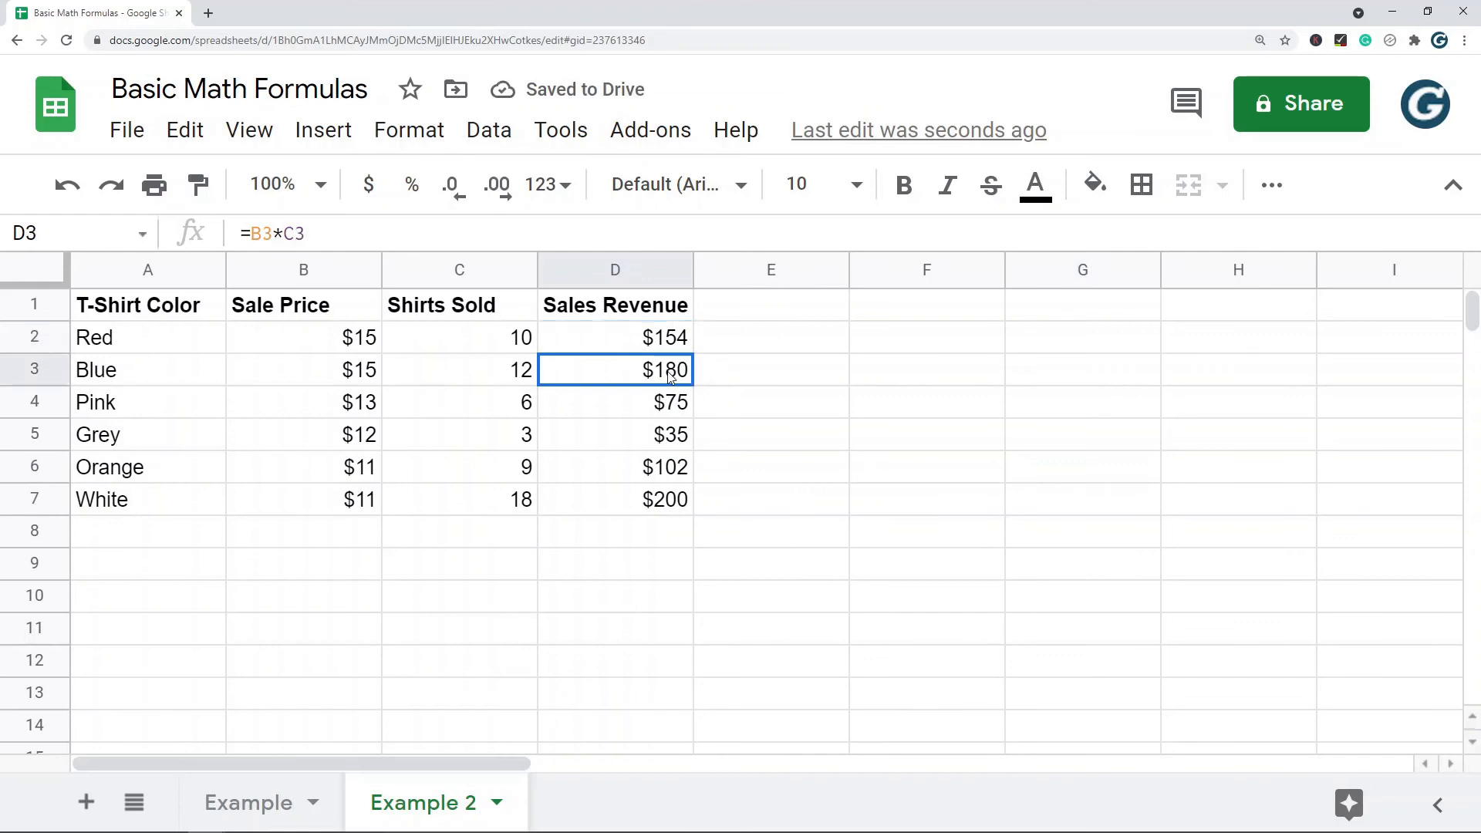
pyautogui.click(614, 401)
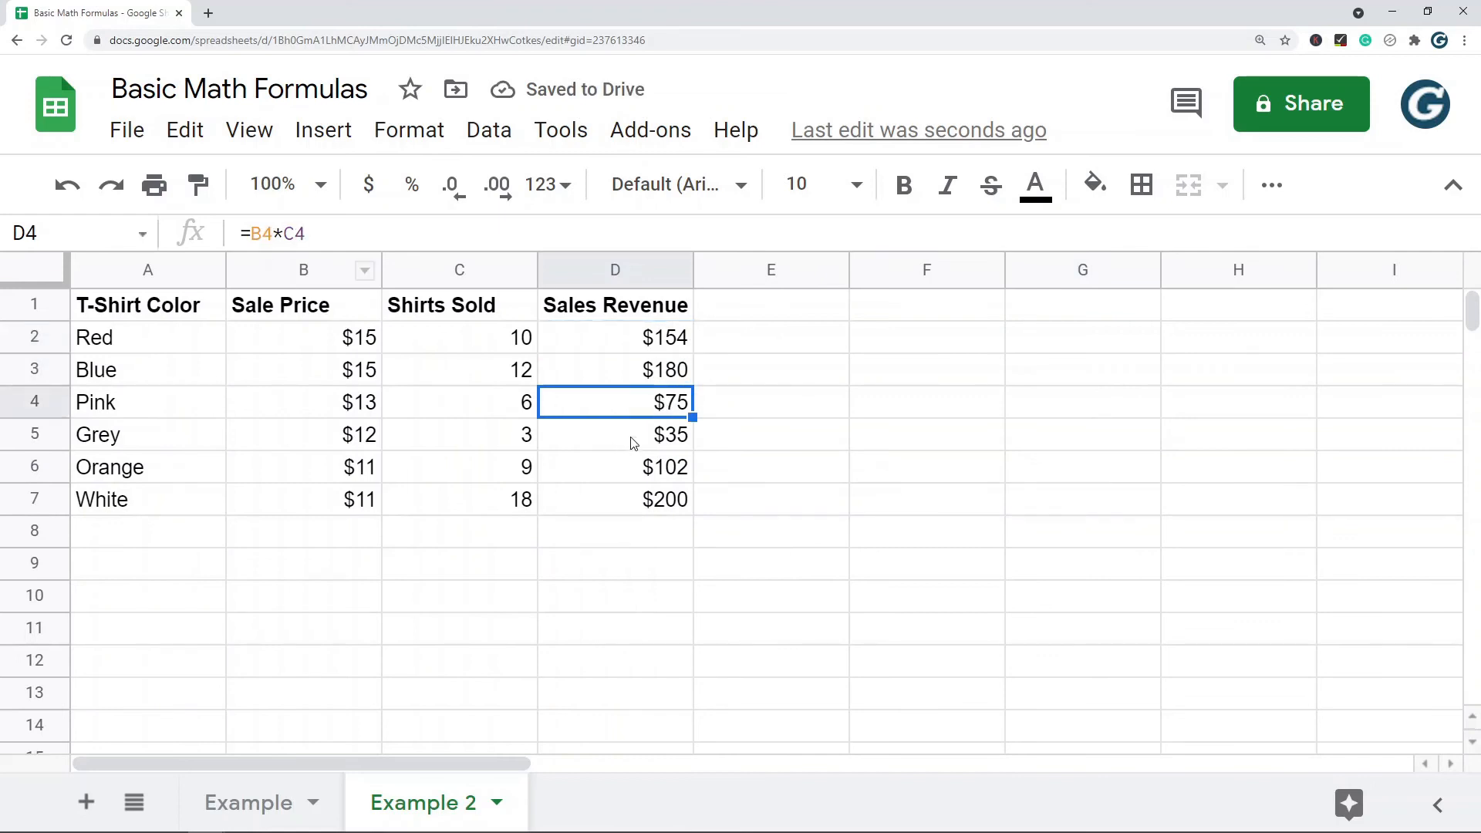
pyautogui.click(614, 337)
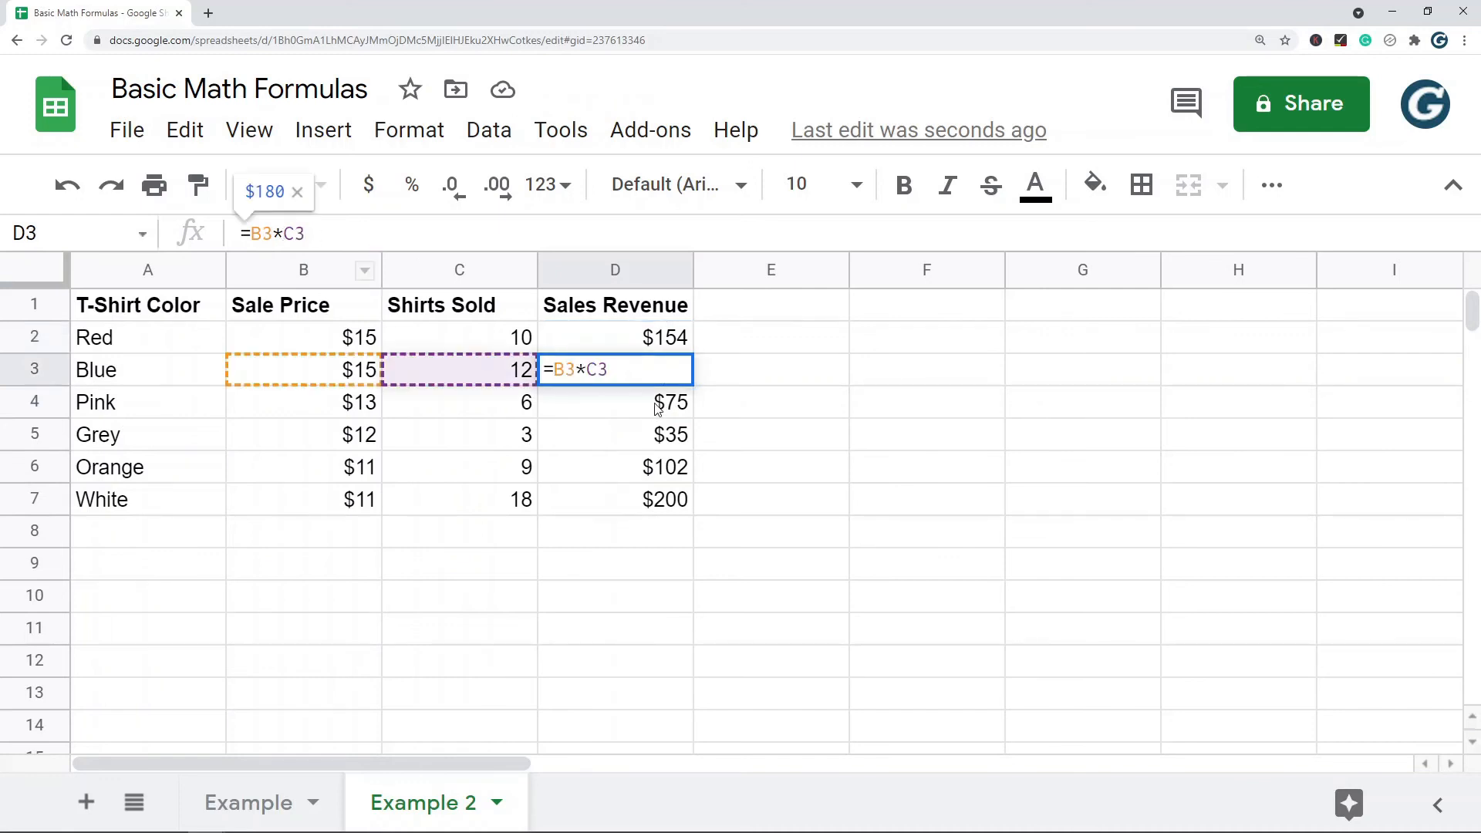
pyautogui.press('enter')
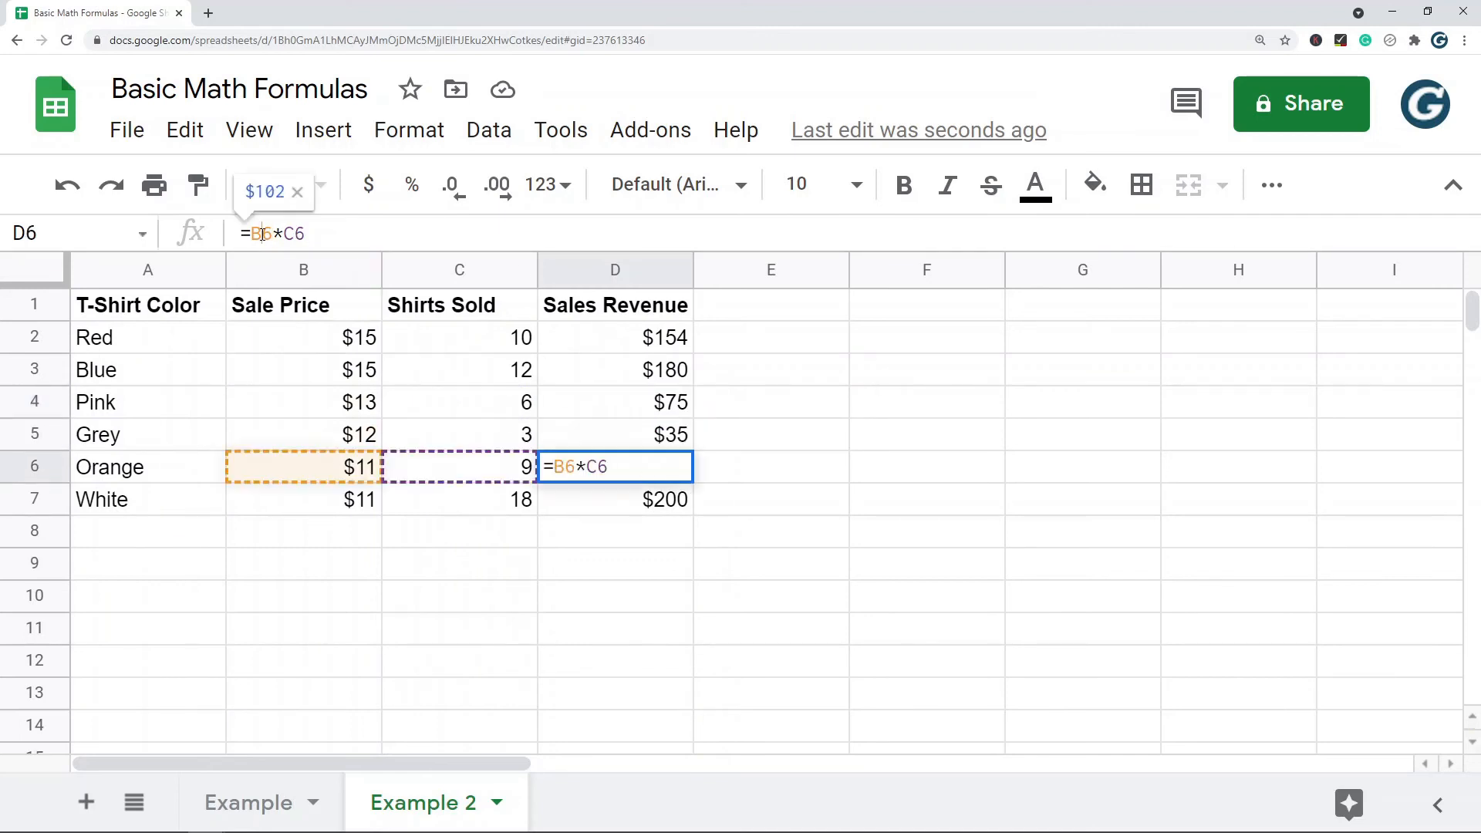
pyautogui.press('enter')
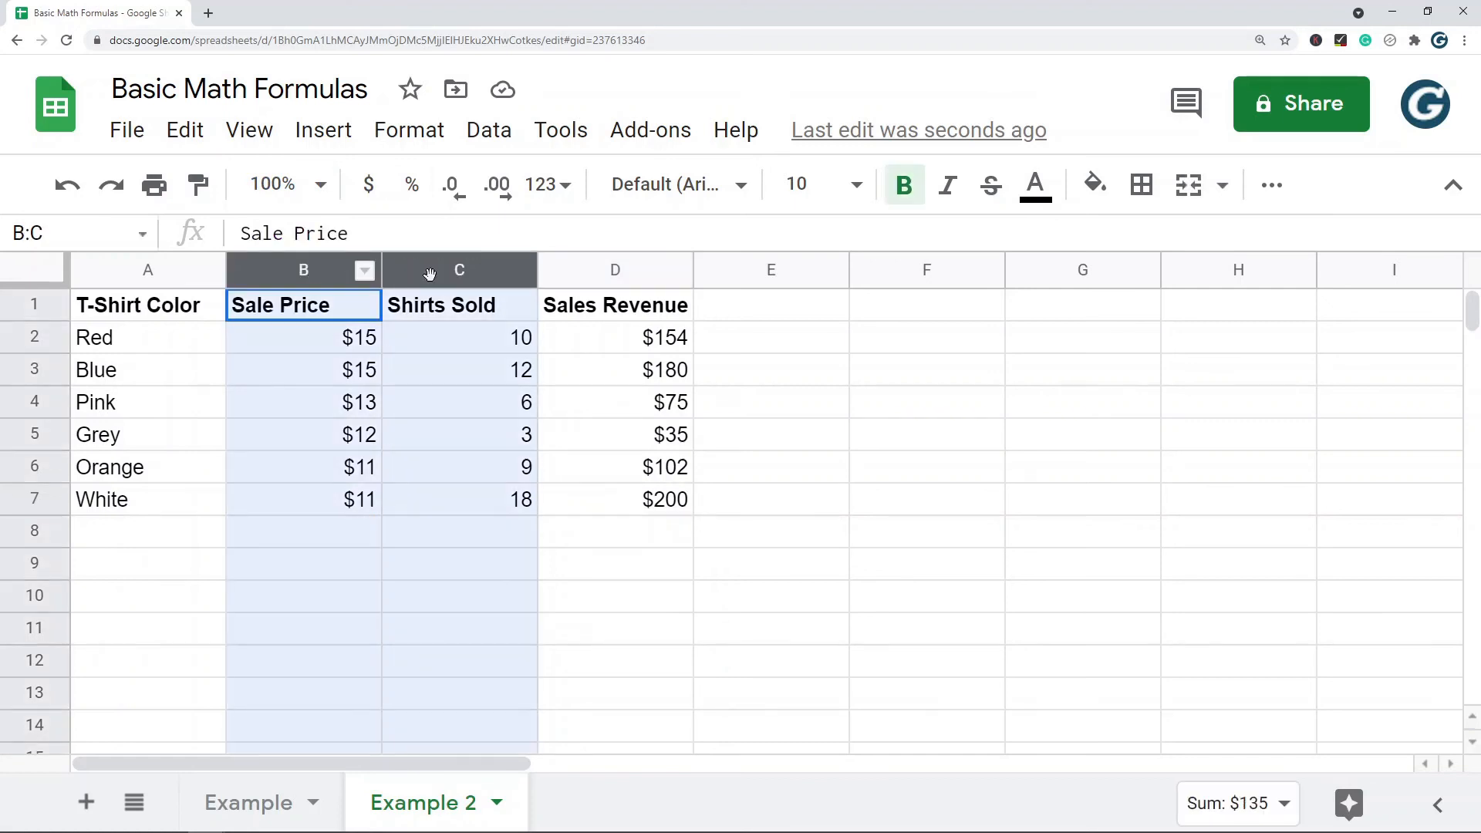
pyautogui.click(615, 337)
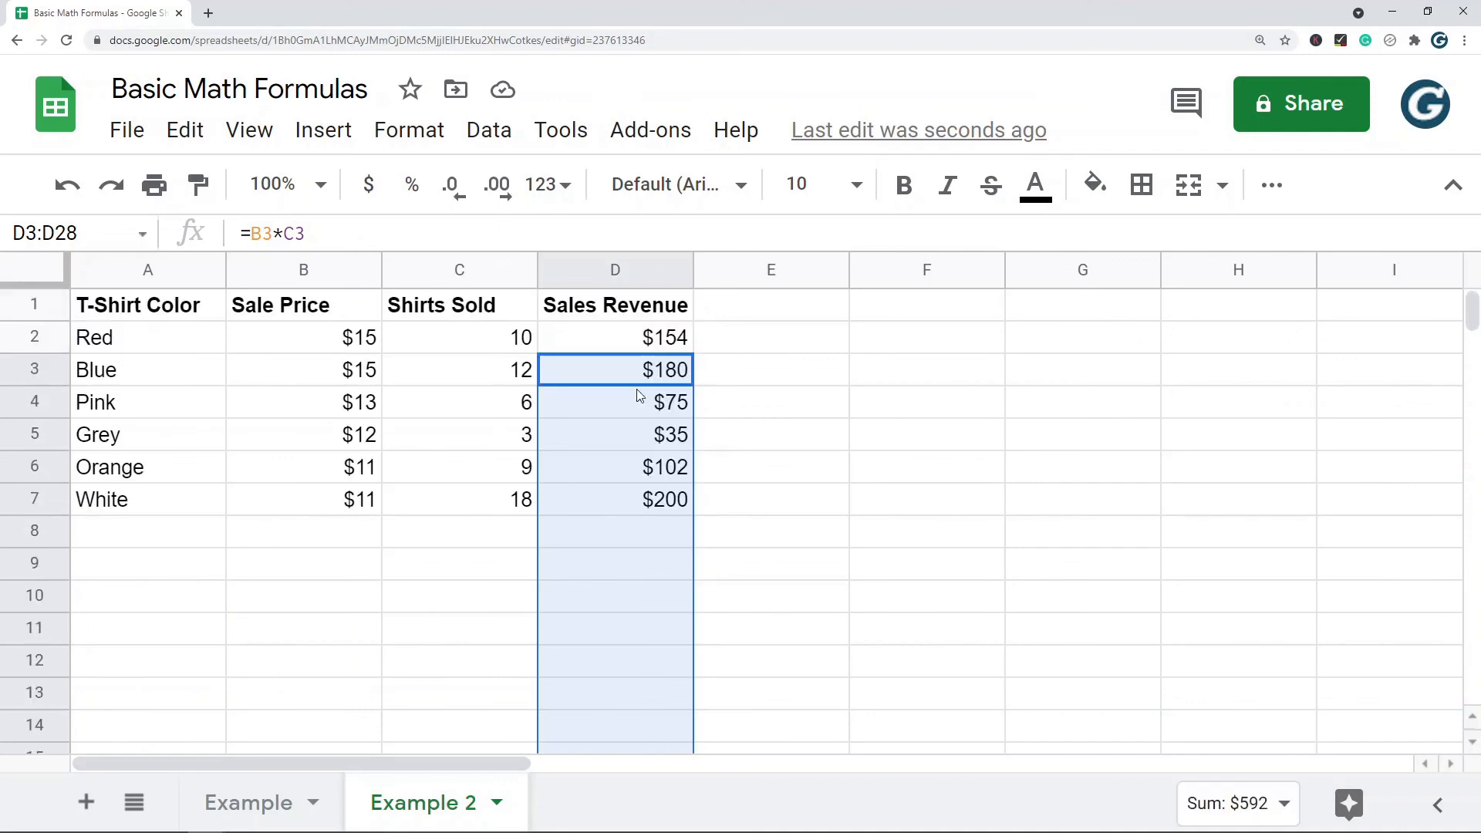
pyautogui.click(926, 499)
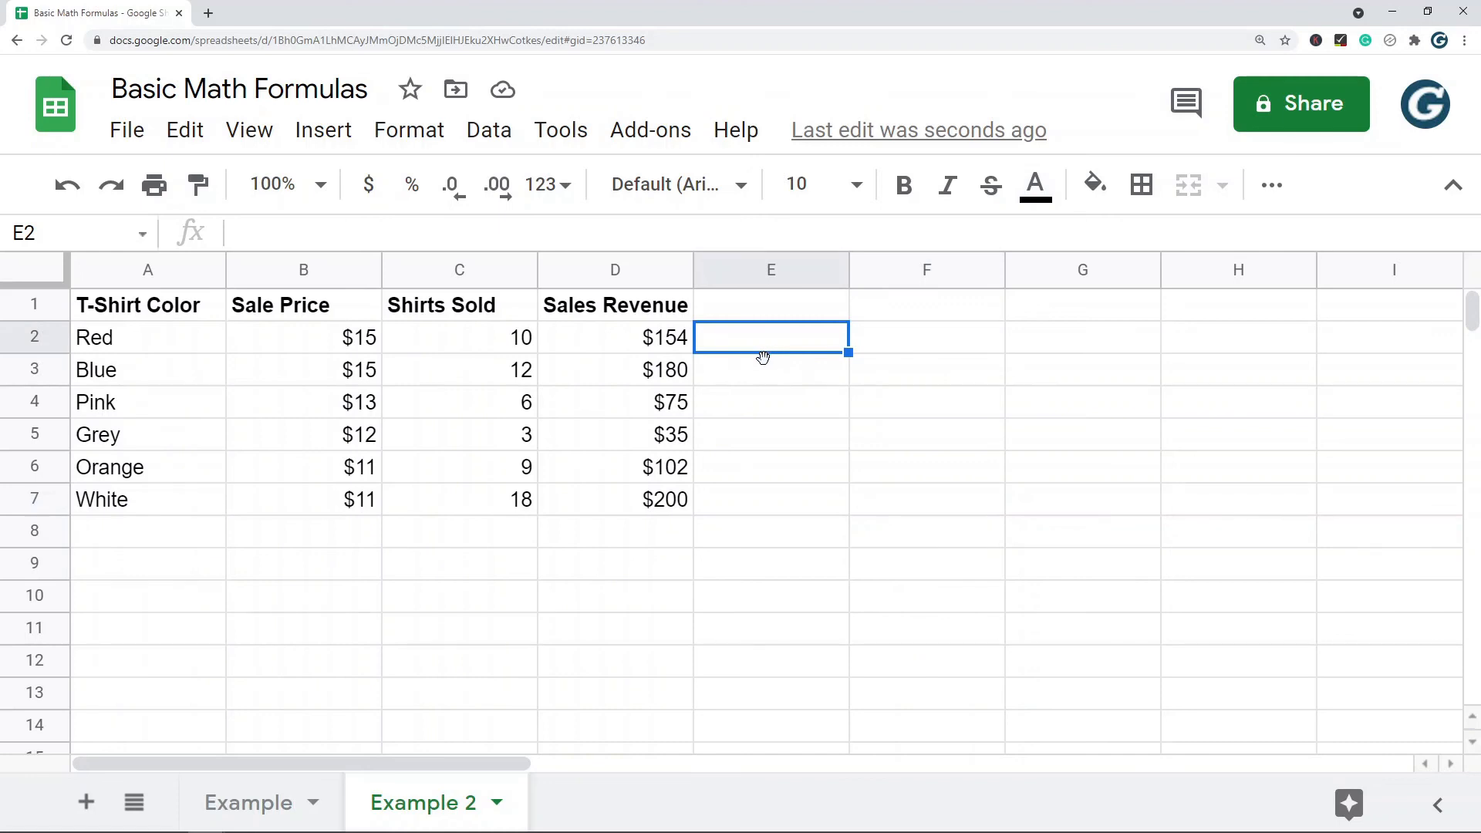
# Step: Enter =D2/C2 in E2 and autofill it down column E ($15, $15, $13, $12, $11, $11)
pyautogui.write('=')
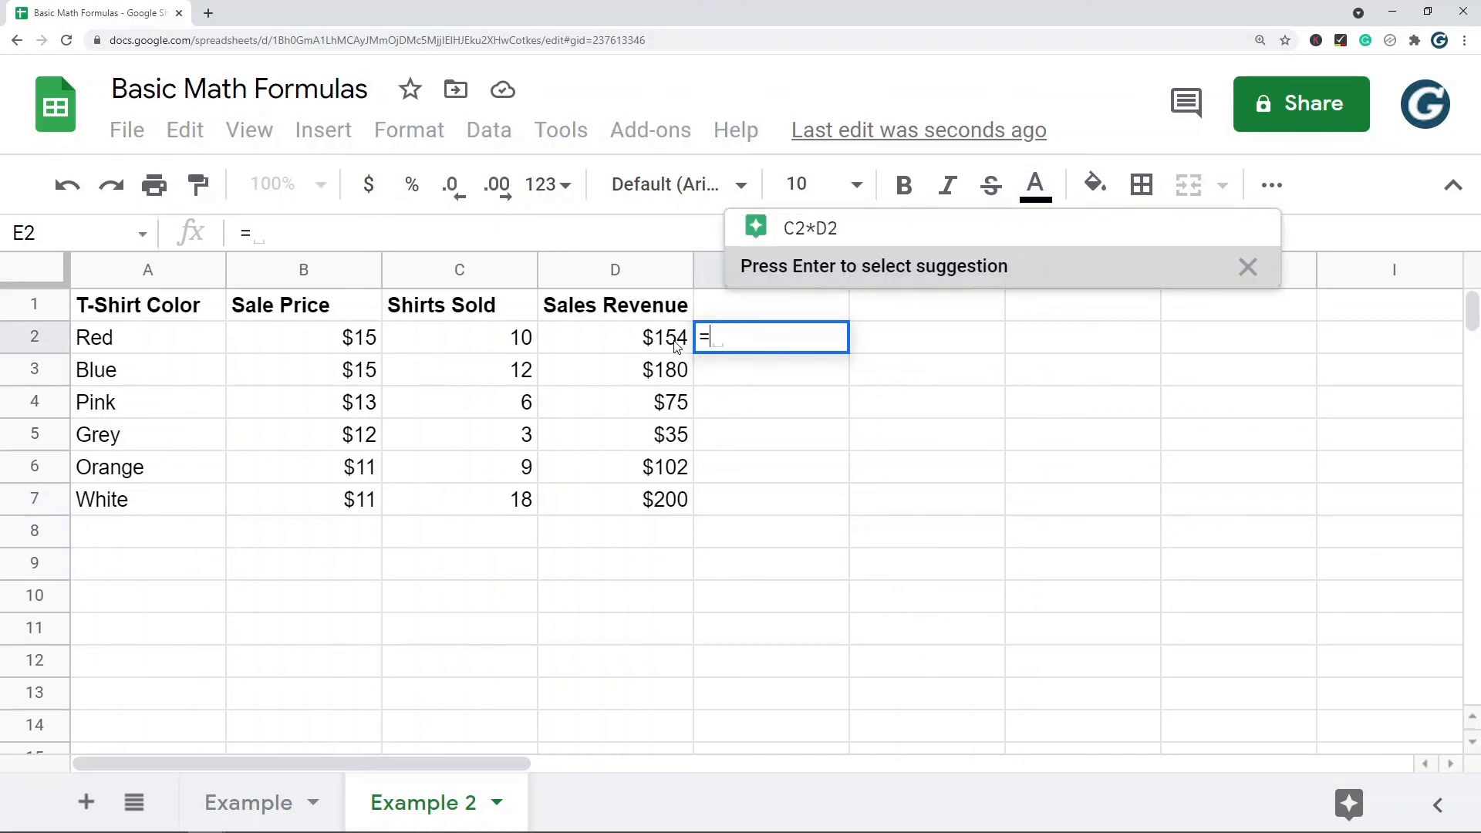
pyautogui.click(615, 337)
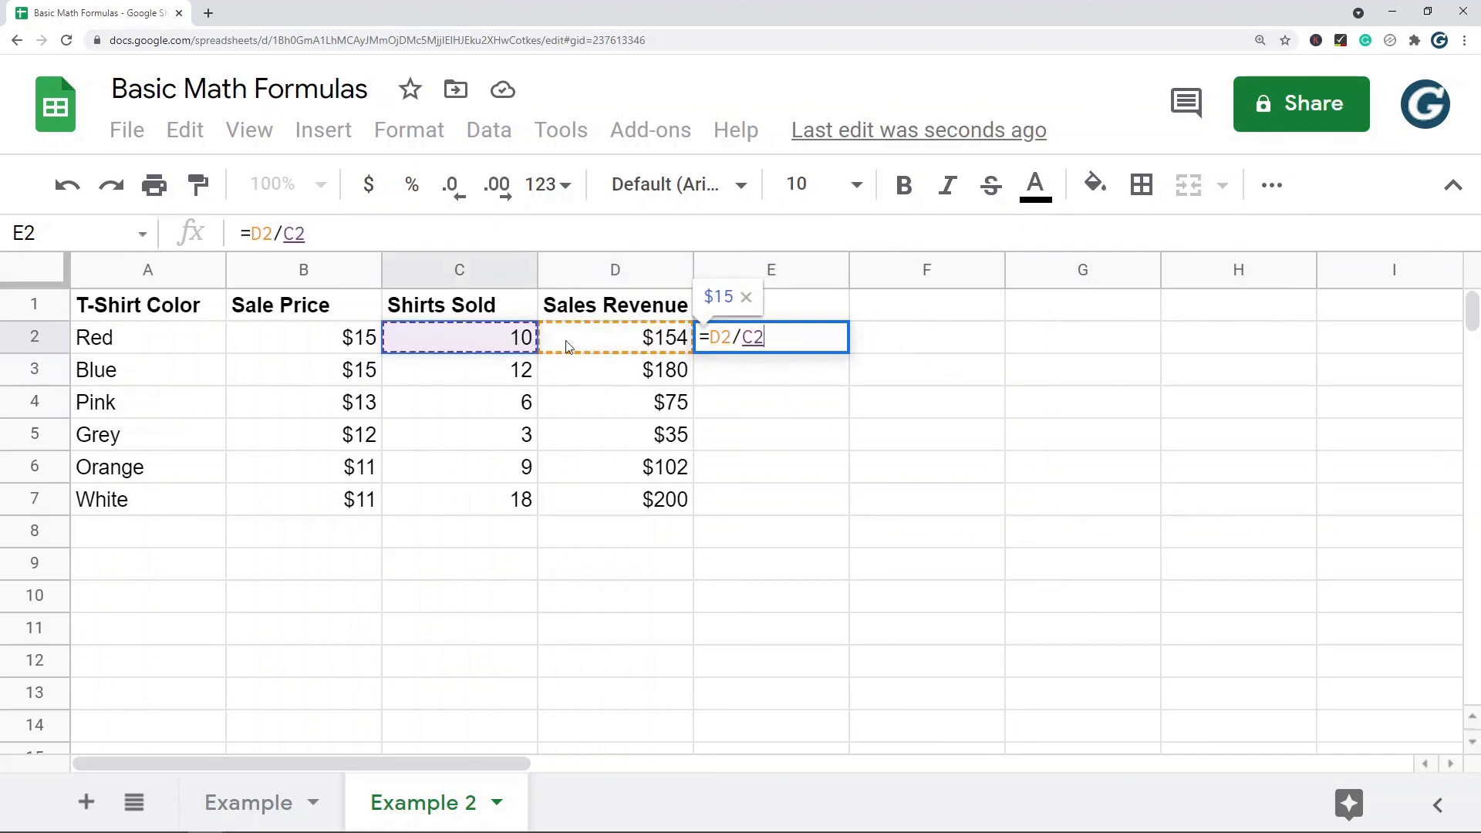
pyautogui.press('enter')
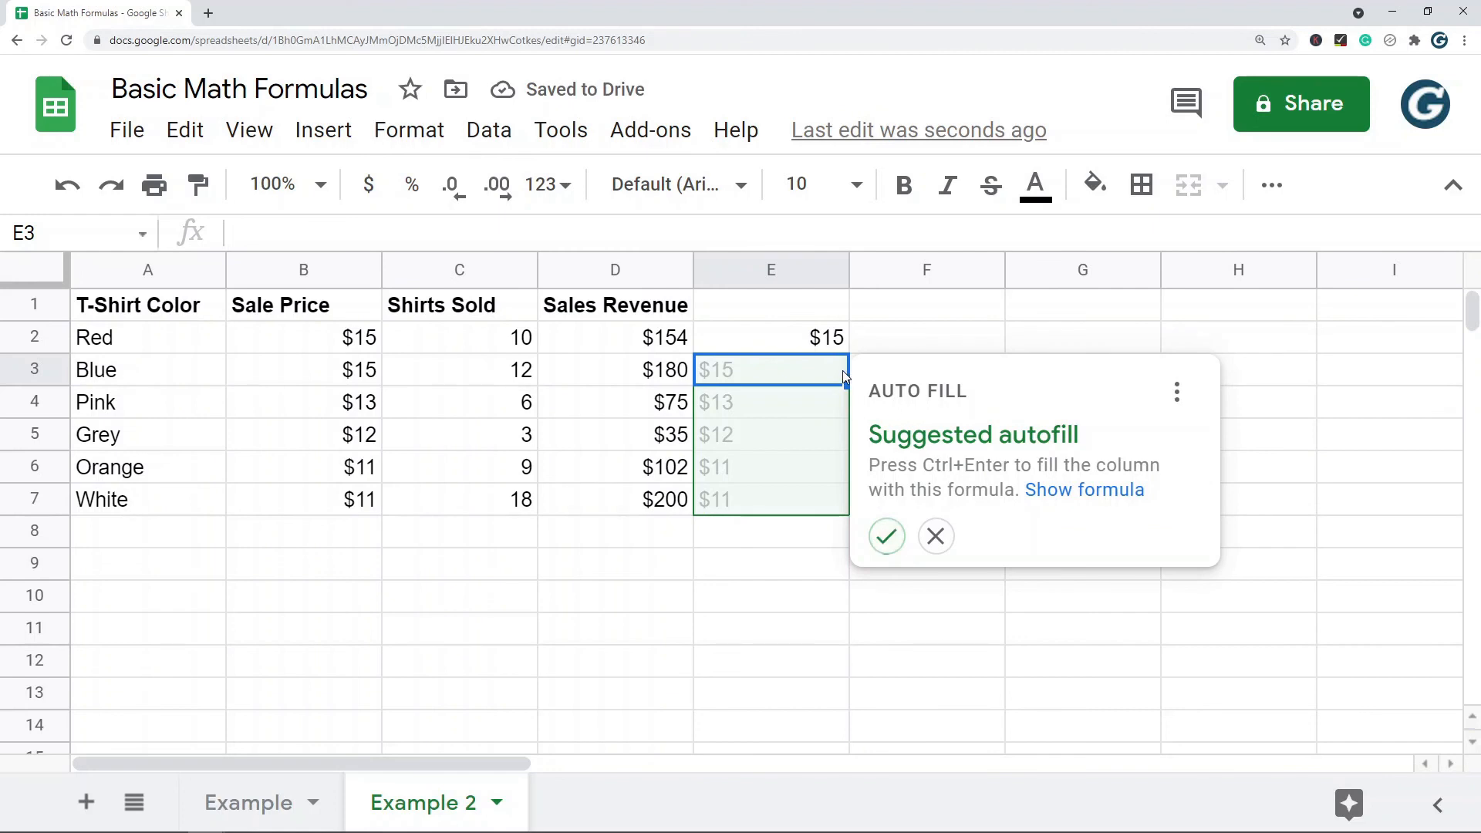
pyautogui.click(935, 535)
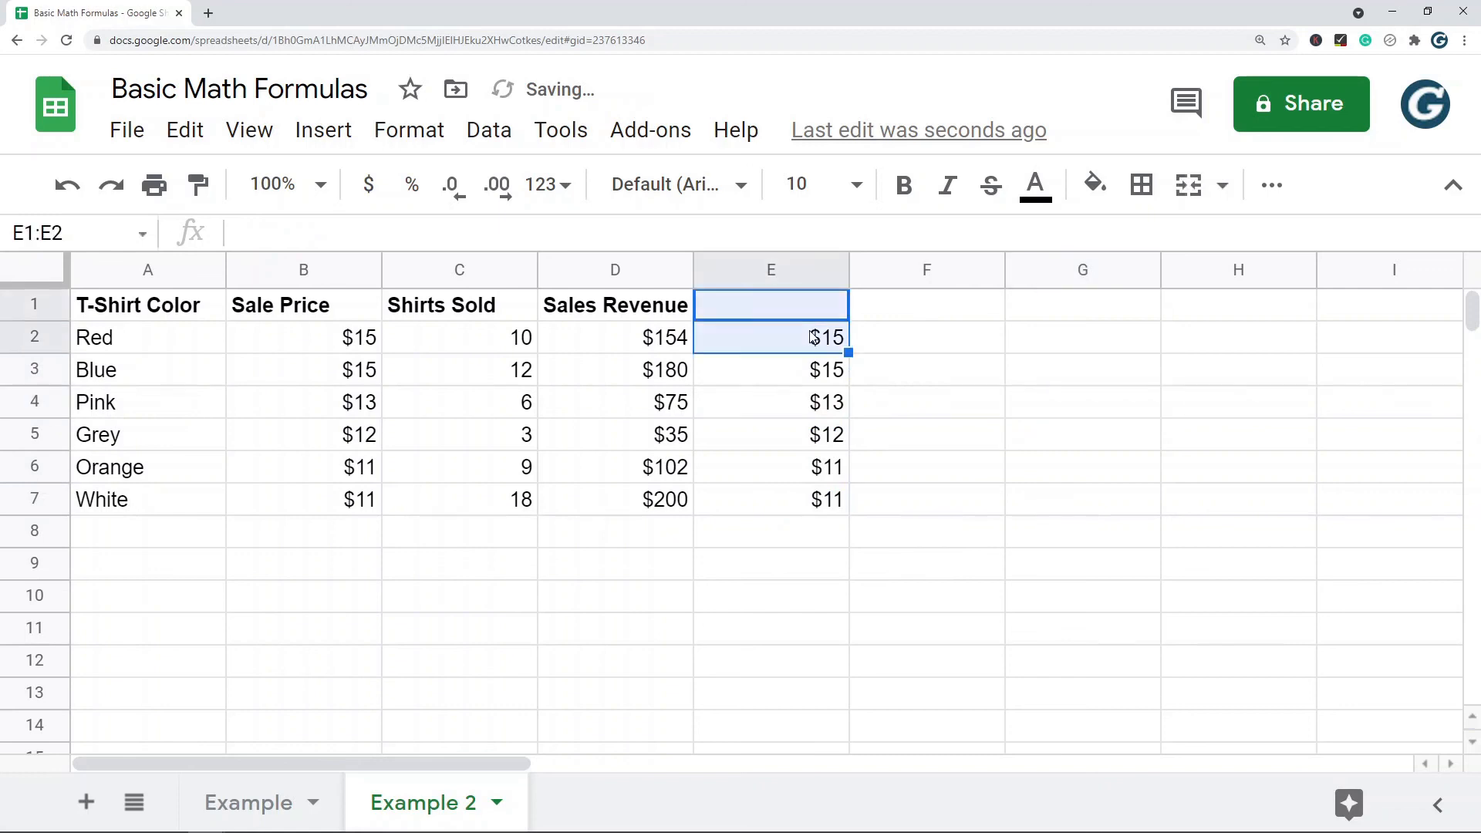
pyautogui.click(770, 337)
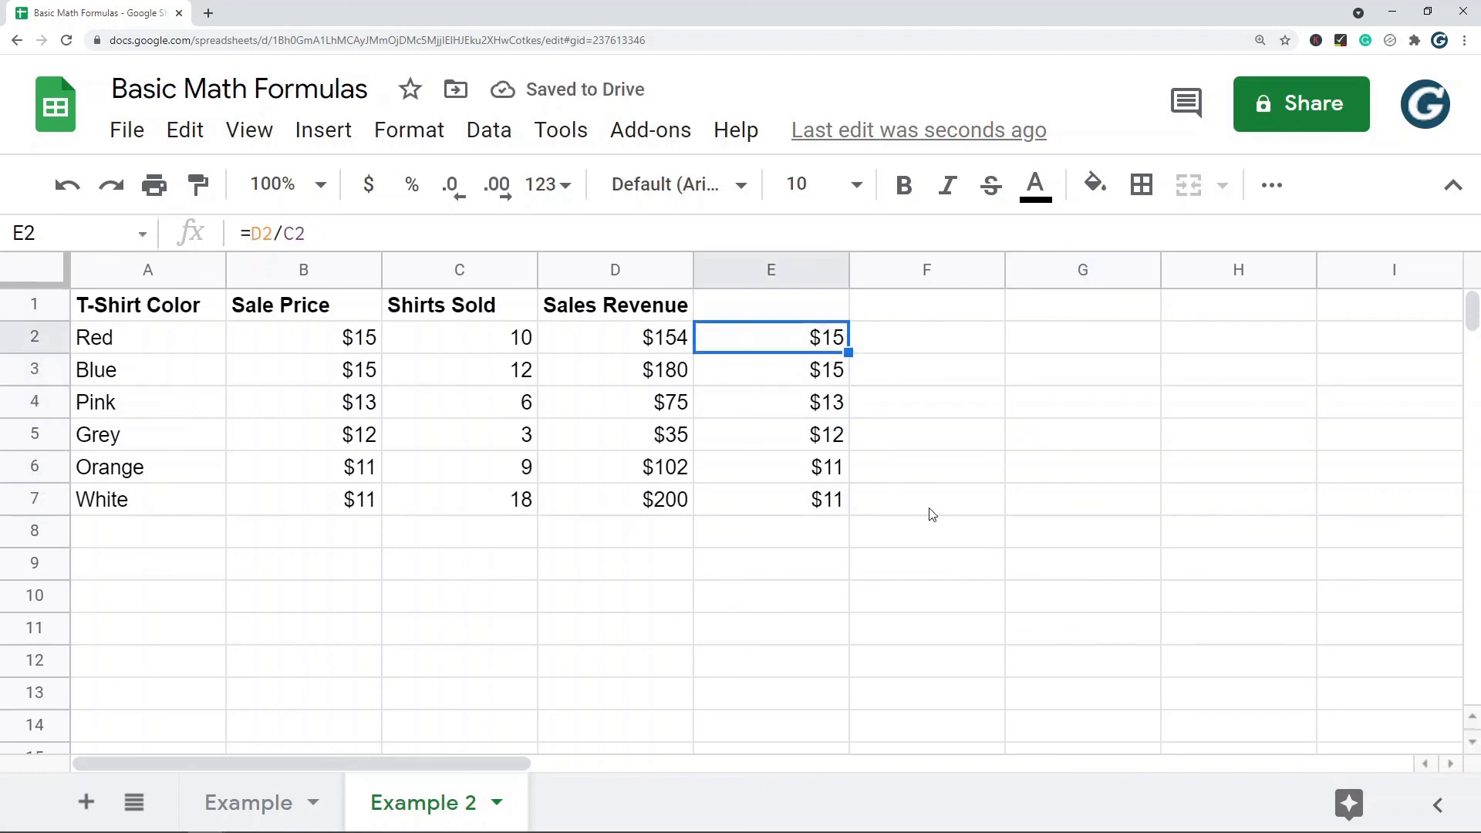